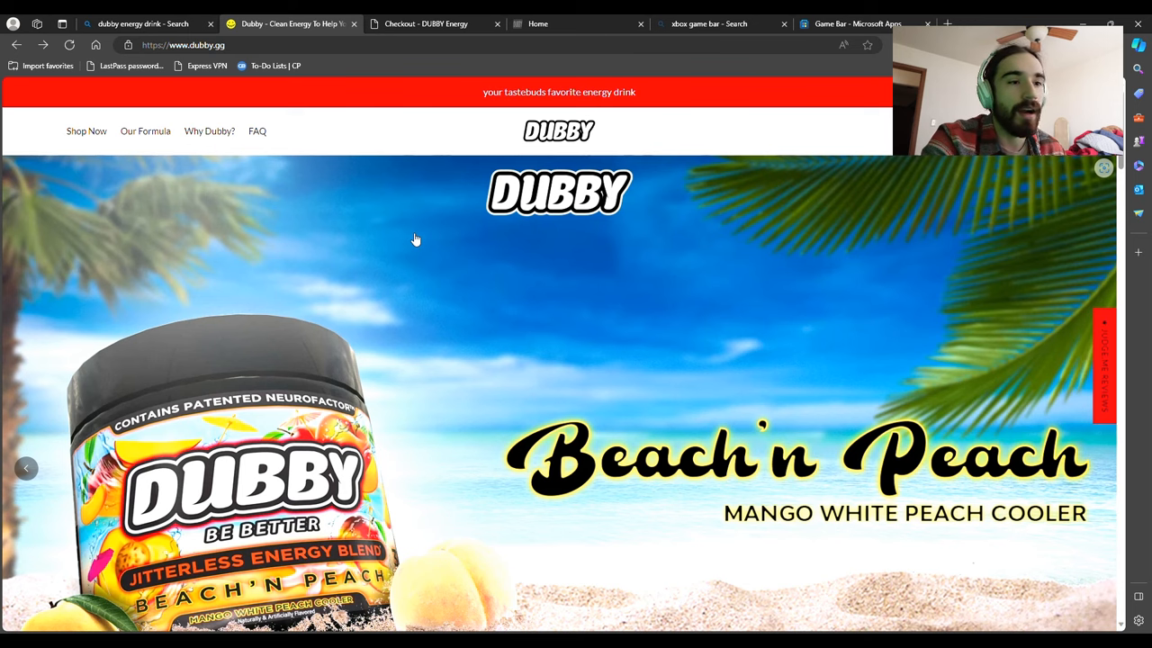
# Step: Scroll down the dubby.gg home page to browse it
pyautogui.scroll(-3)
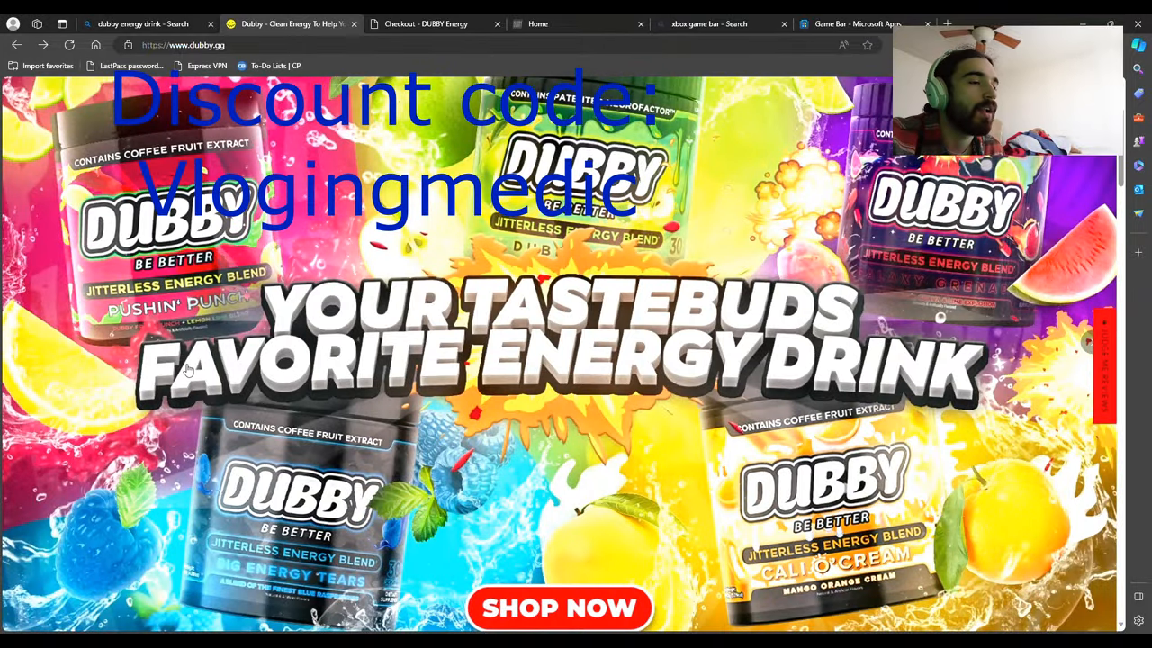
pyautogui.scroll(-3)
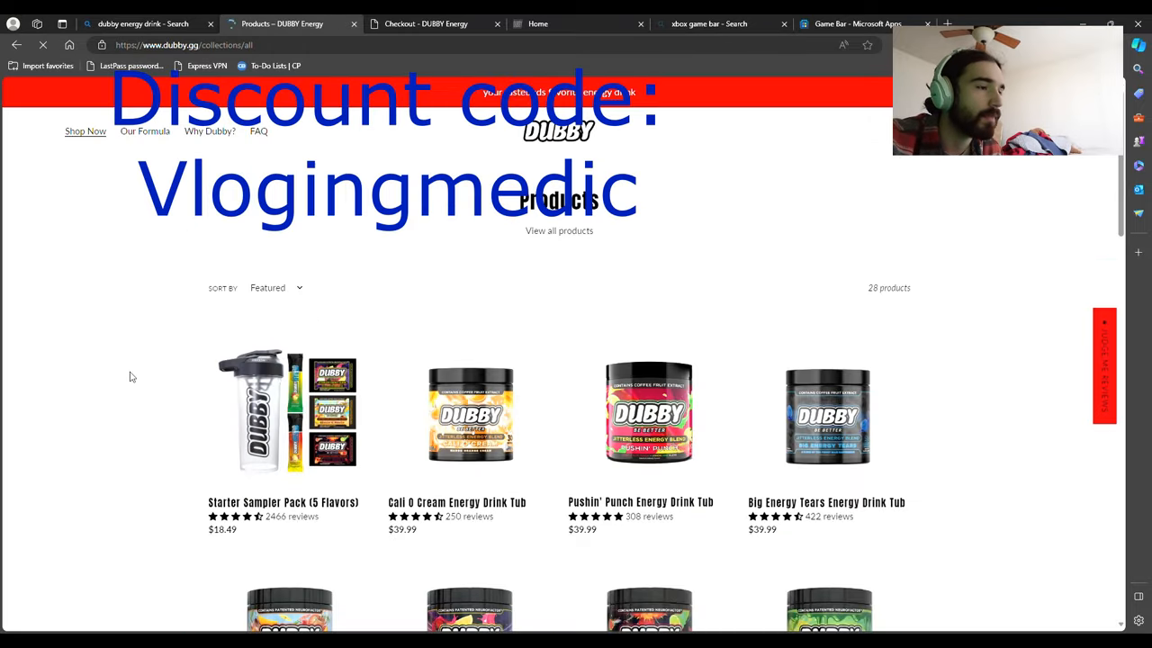
# Step: Scroll the 28-product catalogue down to the hats merchandise and back up
pyautogui.scroll(-3)
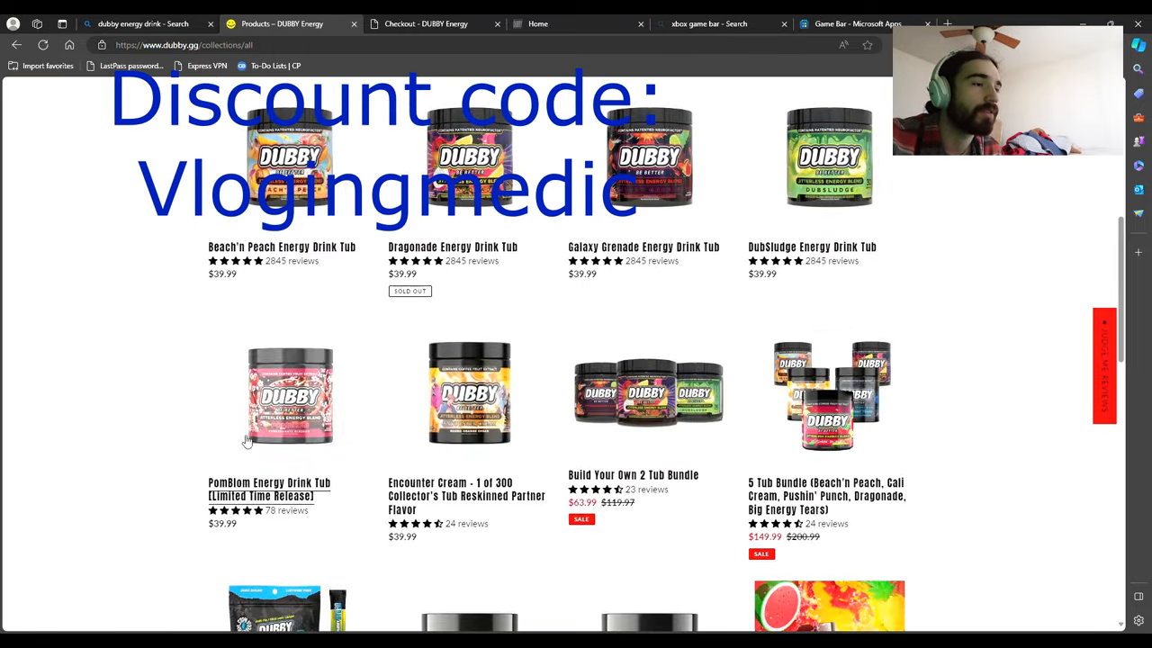
pyautogui.scroll(-3)
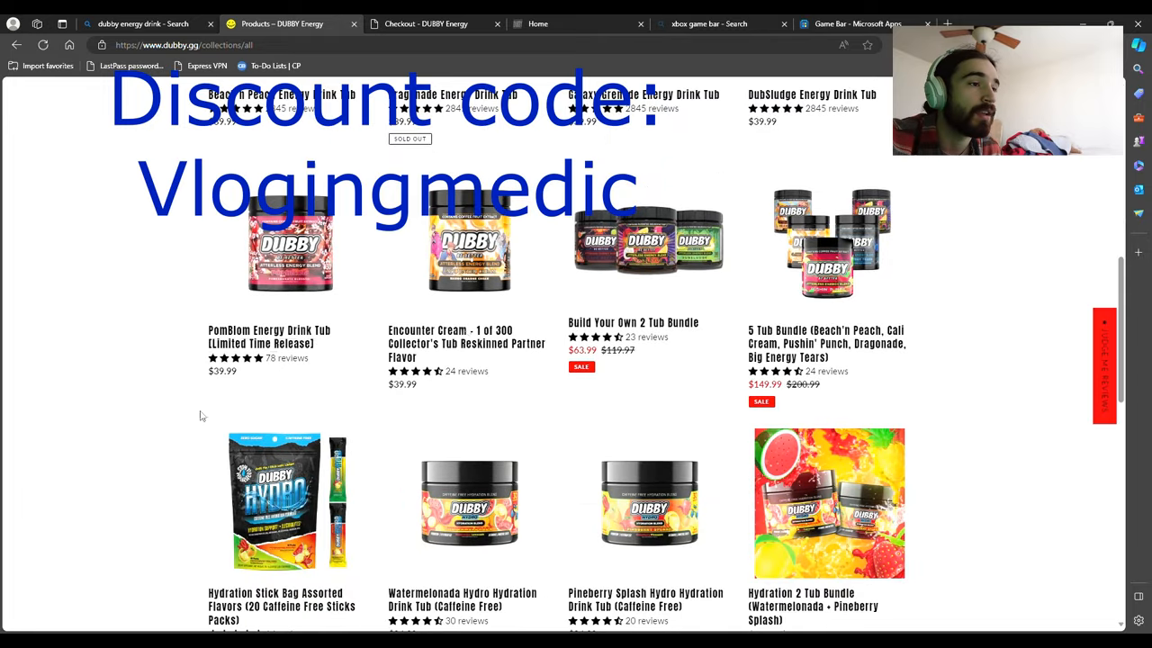
pyautogui.scroll(-3)
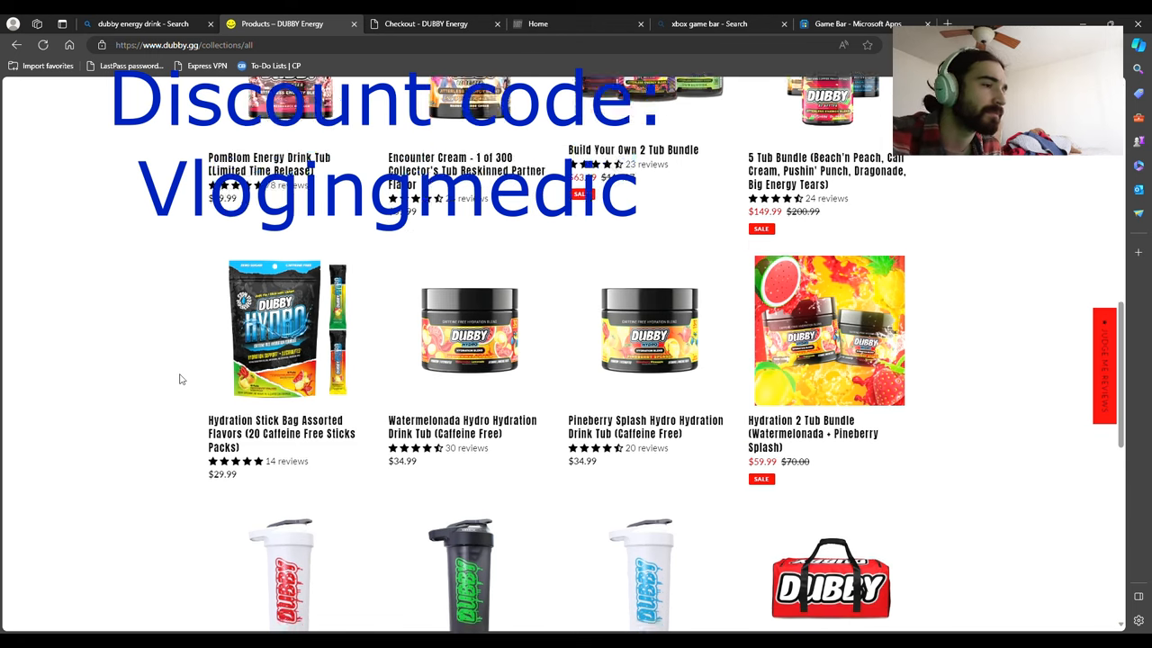
pyautogui.scroll(-3)
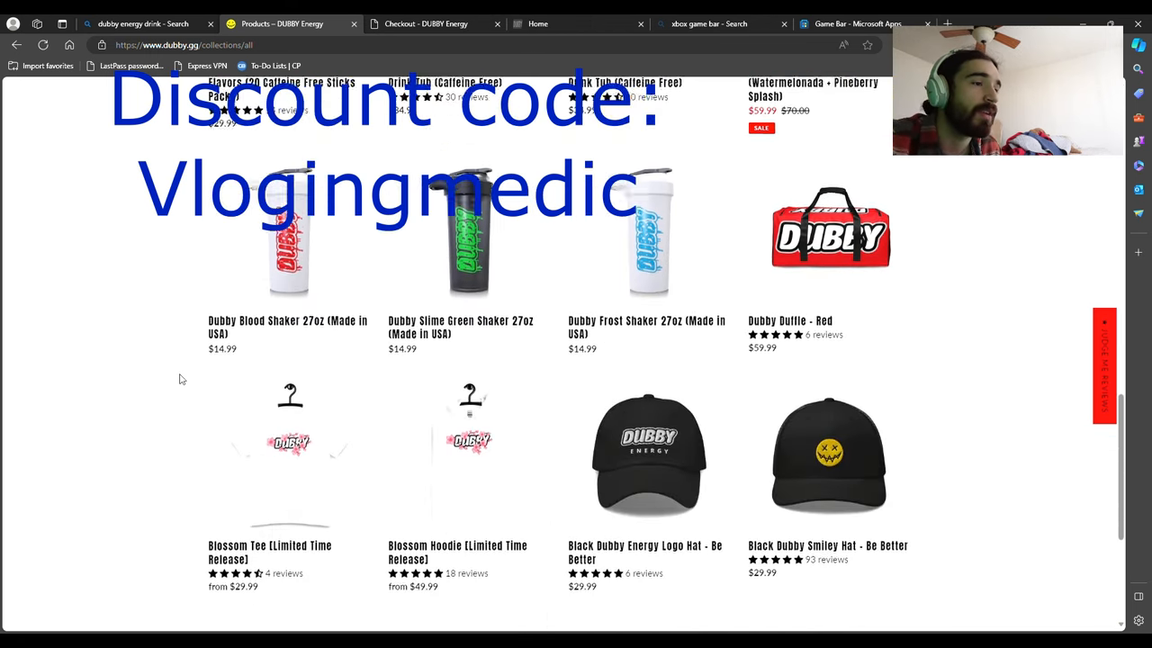
pyautogui.scroll(3)
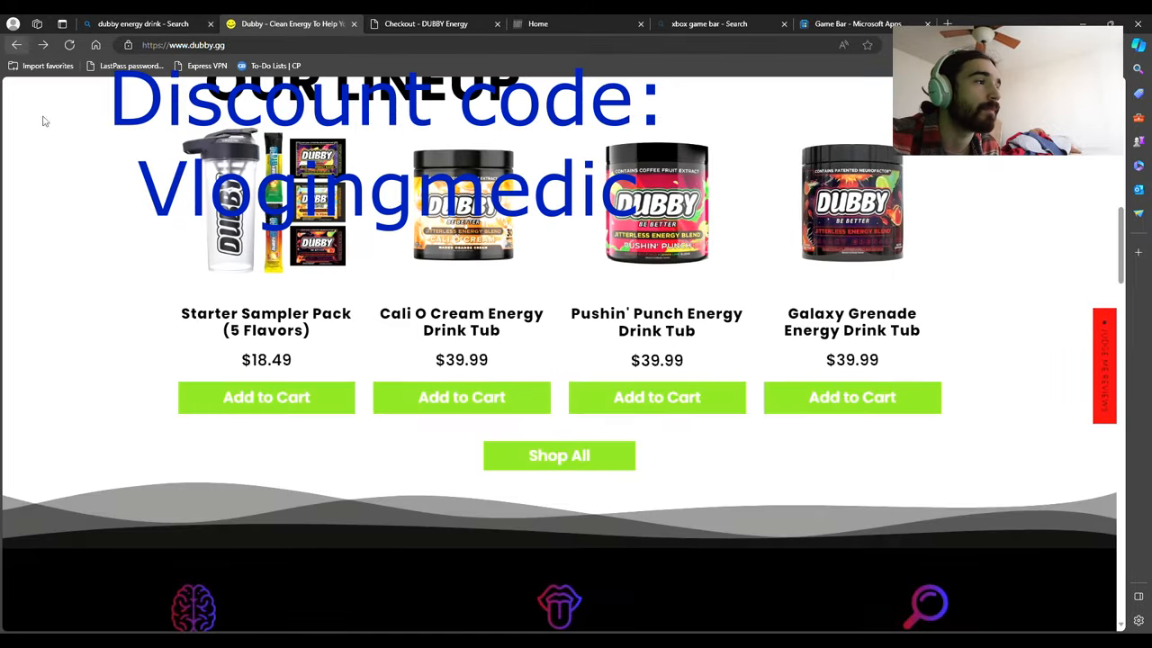
# Step: Scroll the home page to the footer and back to the lineup, then open Why Dubby?
pyautogui.scroll(-3)
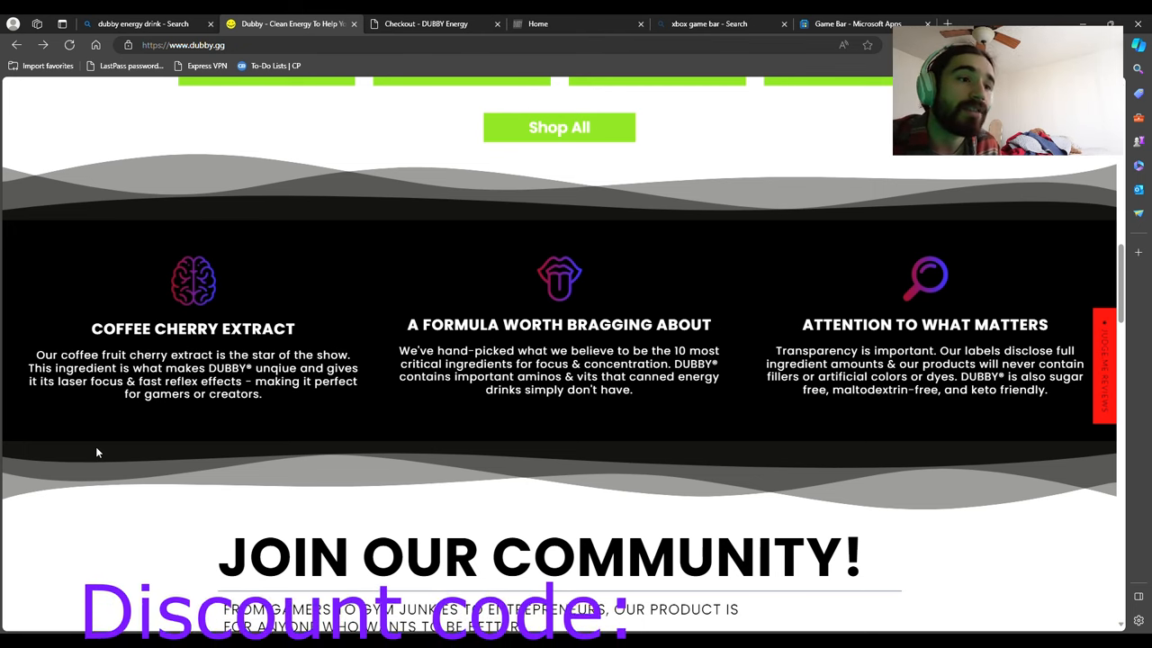
pyautogui.scroll(-3)
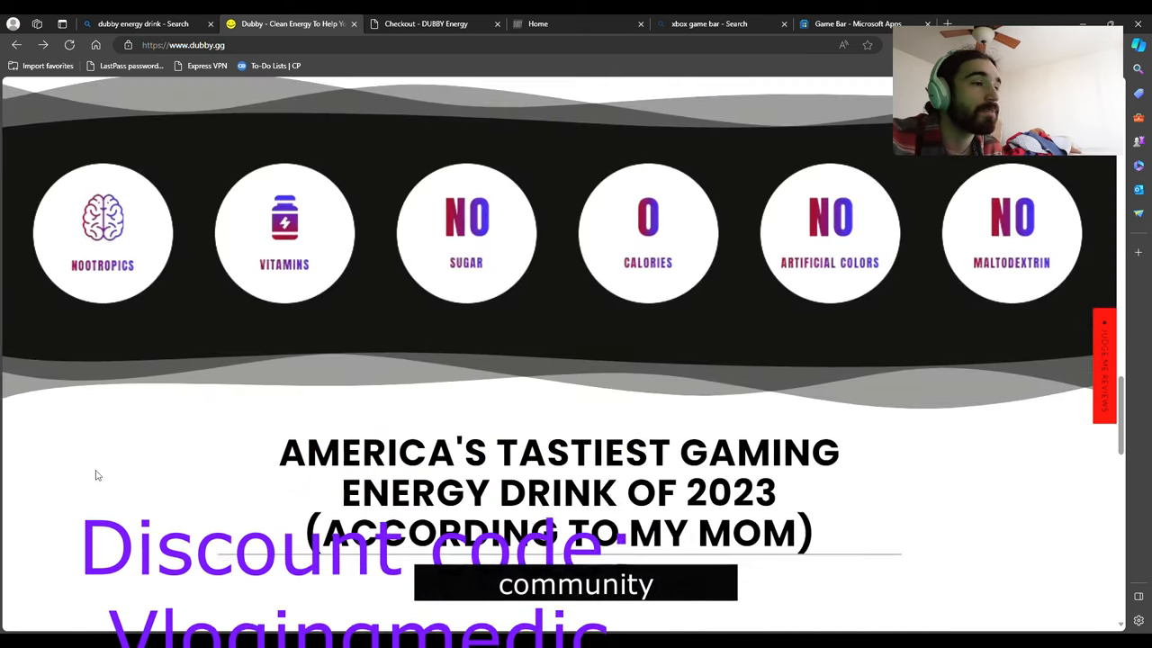
pyautogui.scroll(-3)
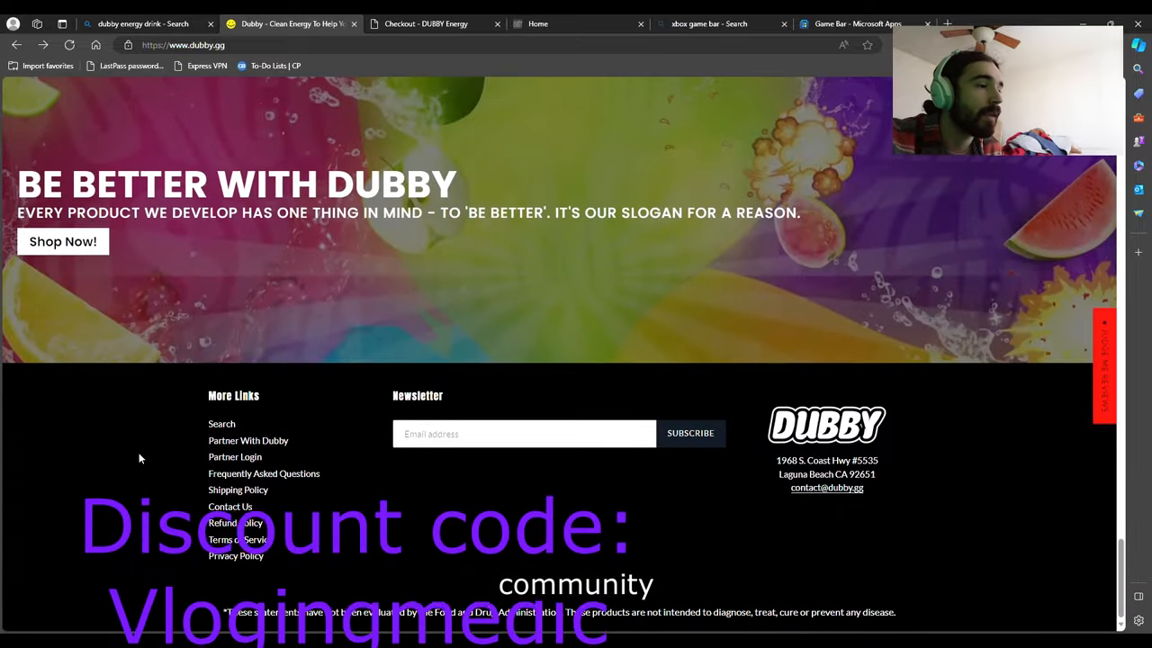
pyautogui.moveTo(162, 452)
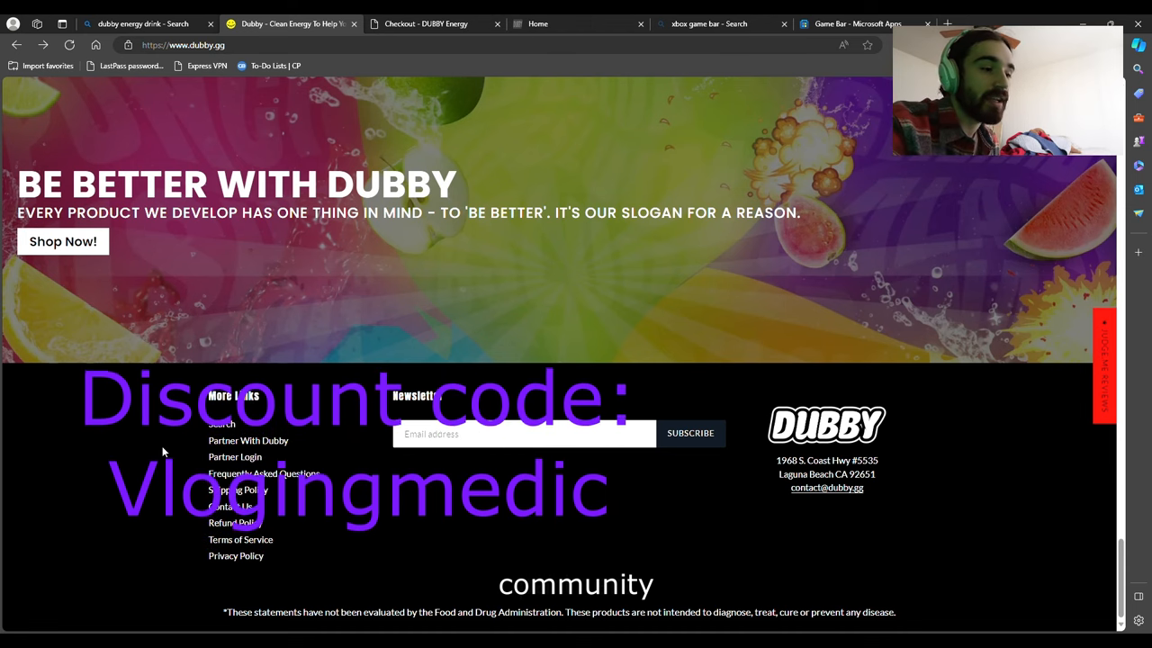
pyautogui.scroll(3)
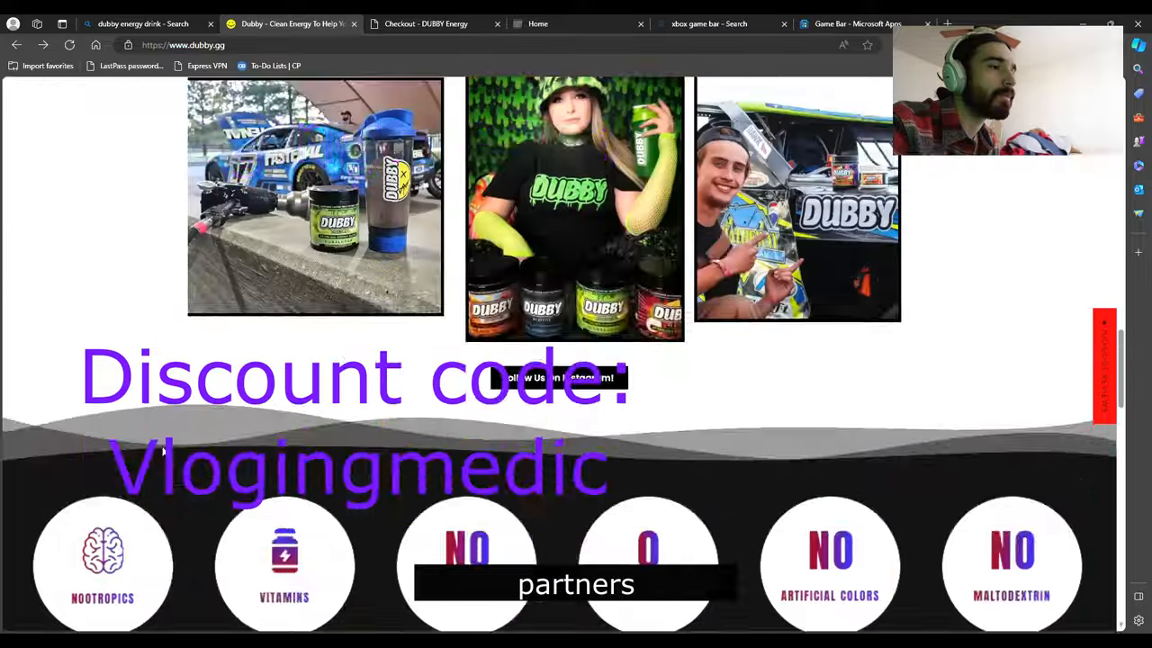
pyautogui.scroll(3)
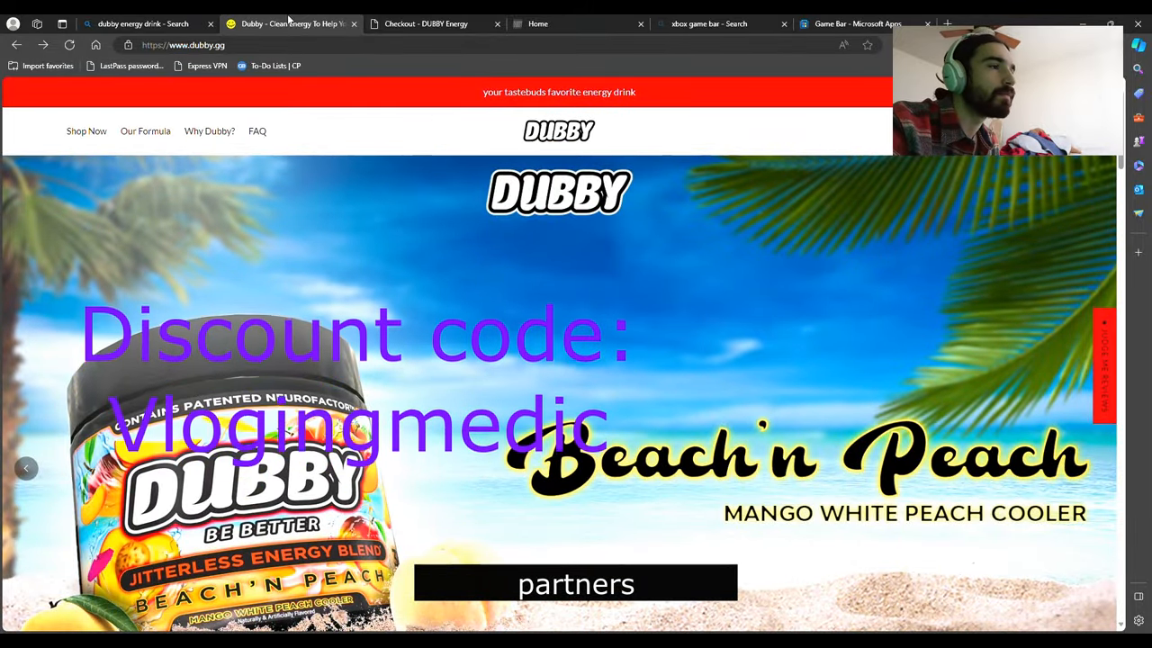
pyautogui.click(423, 23)
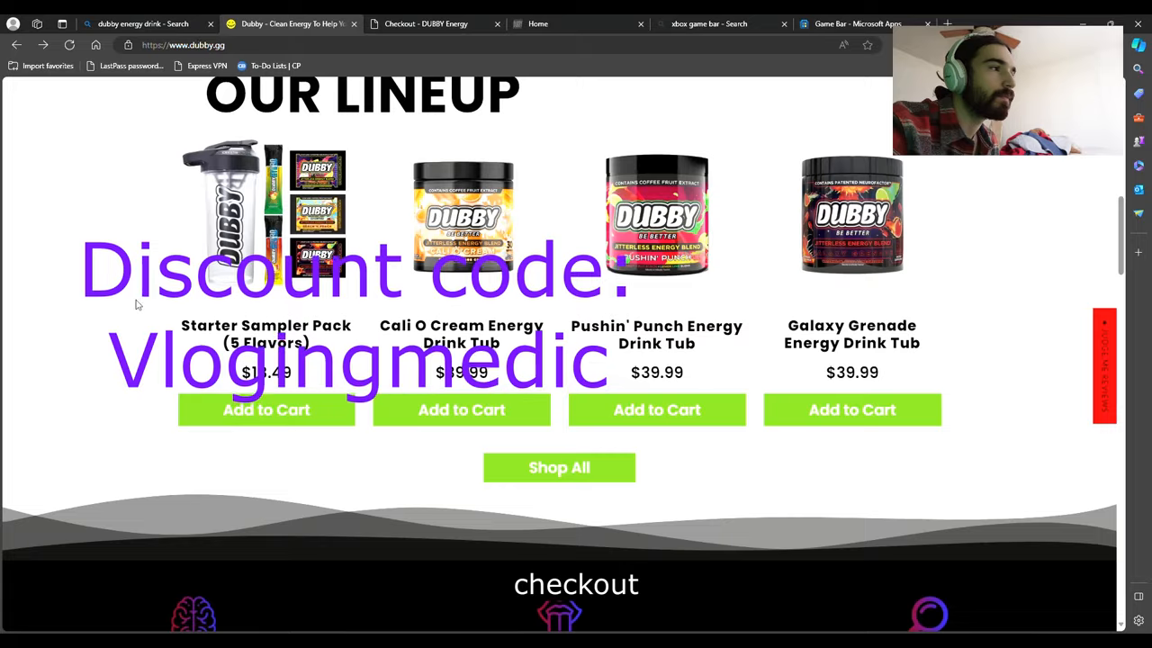
pyautogui.scroll(3)
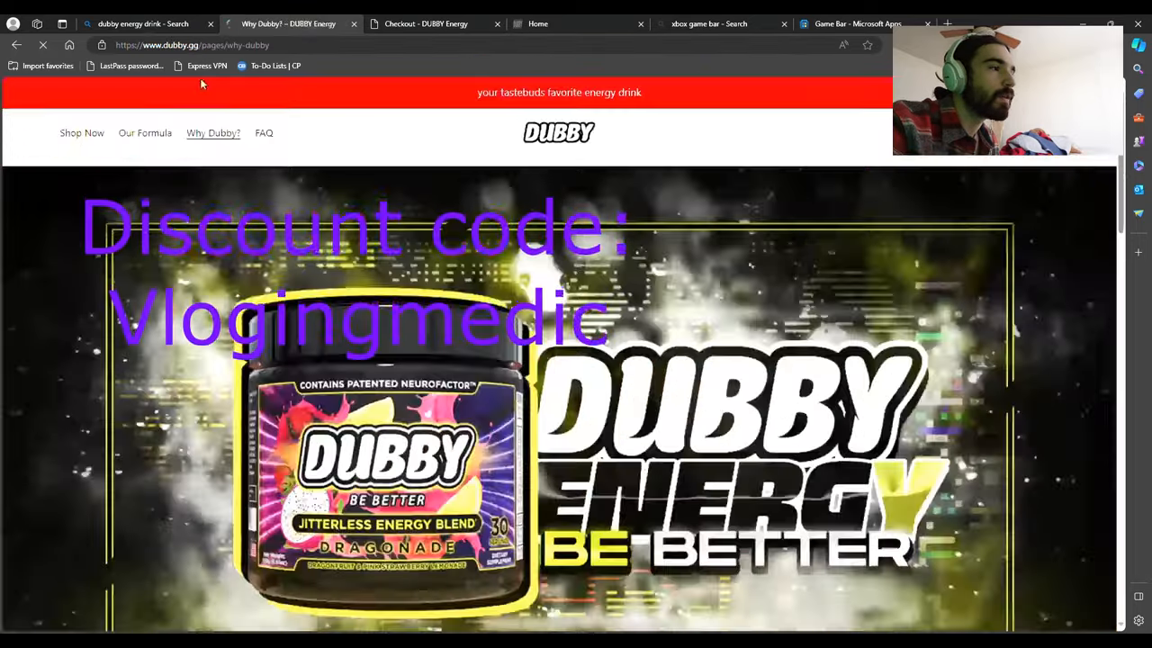
pyautogui.scroll(-3)
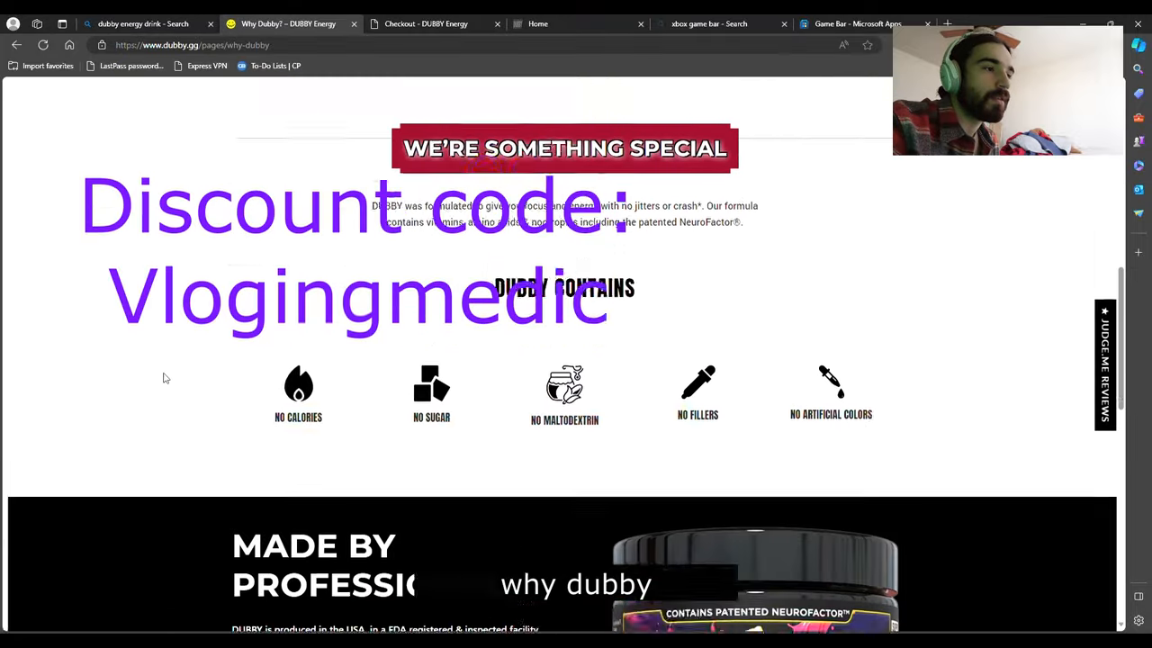
pyautogui.scroll(3)
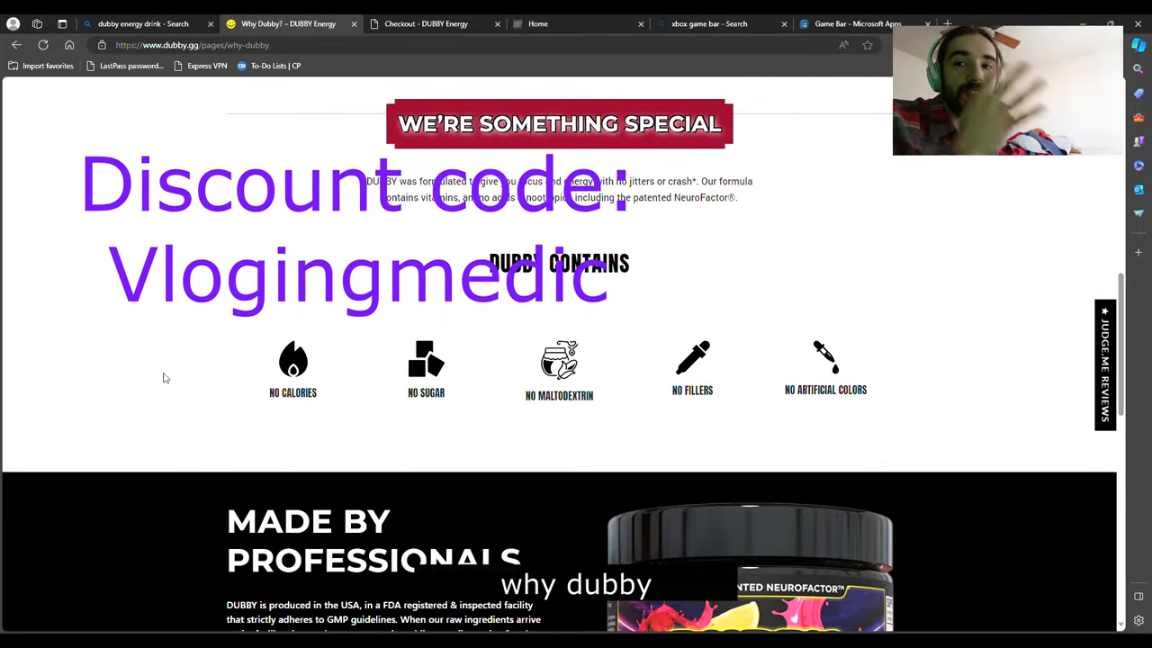
pyautogui.scroll(-3)
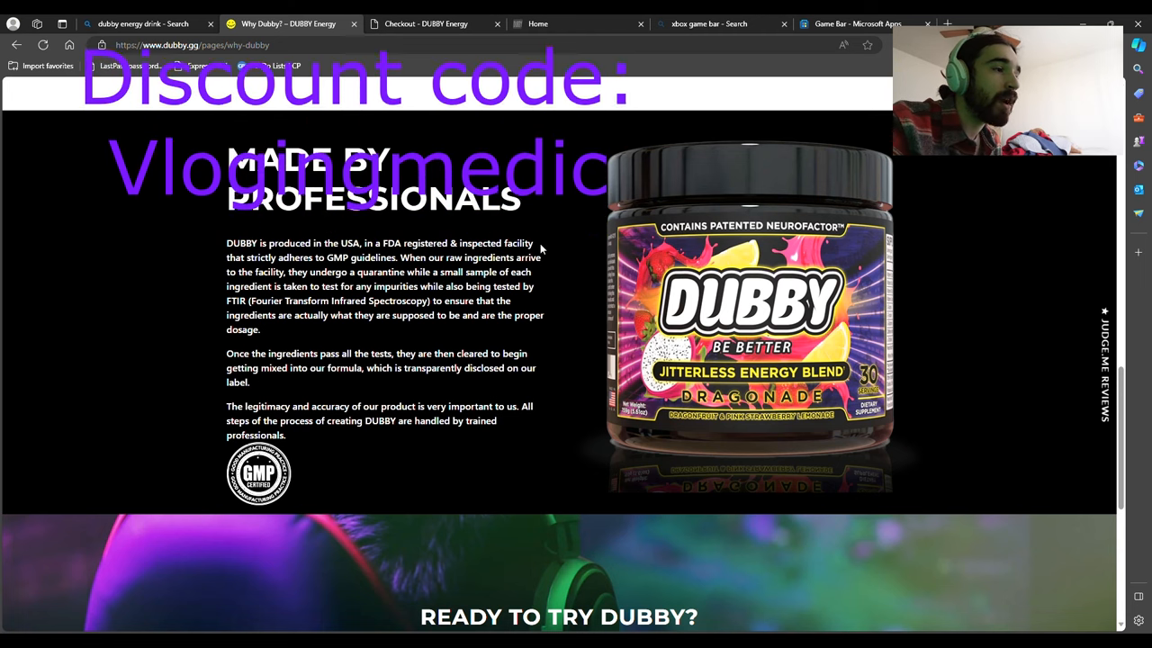
pyautogui.scroll(-3)
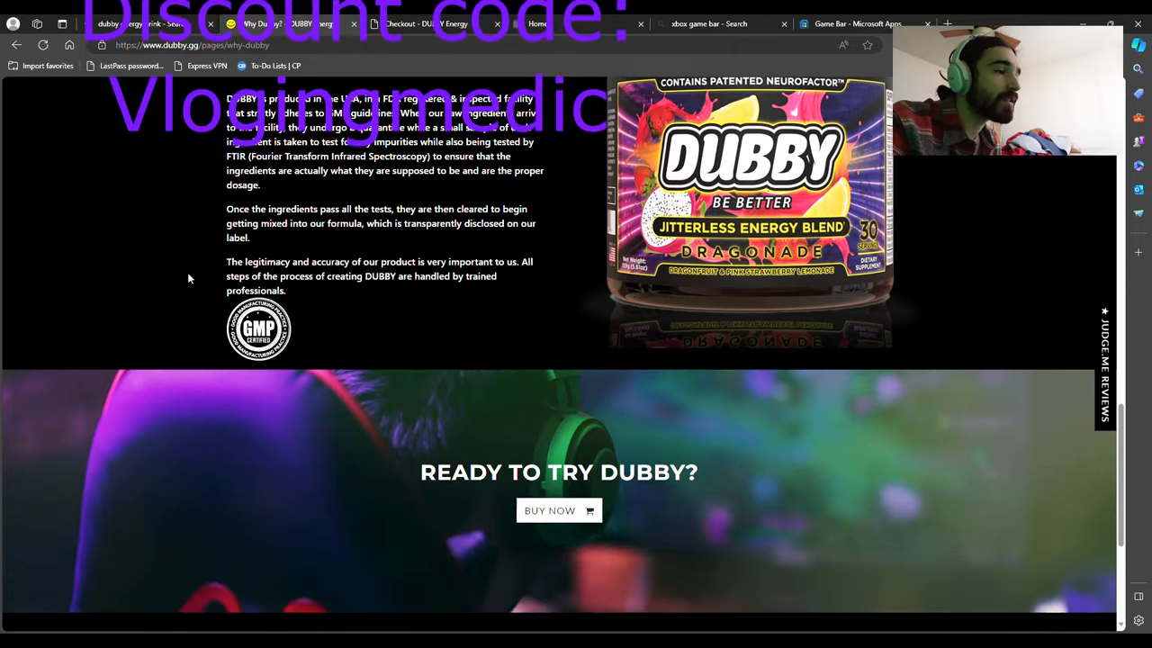
pyautogui.scroll(3)
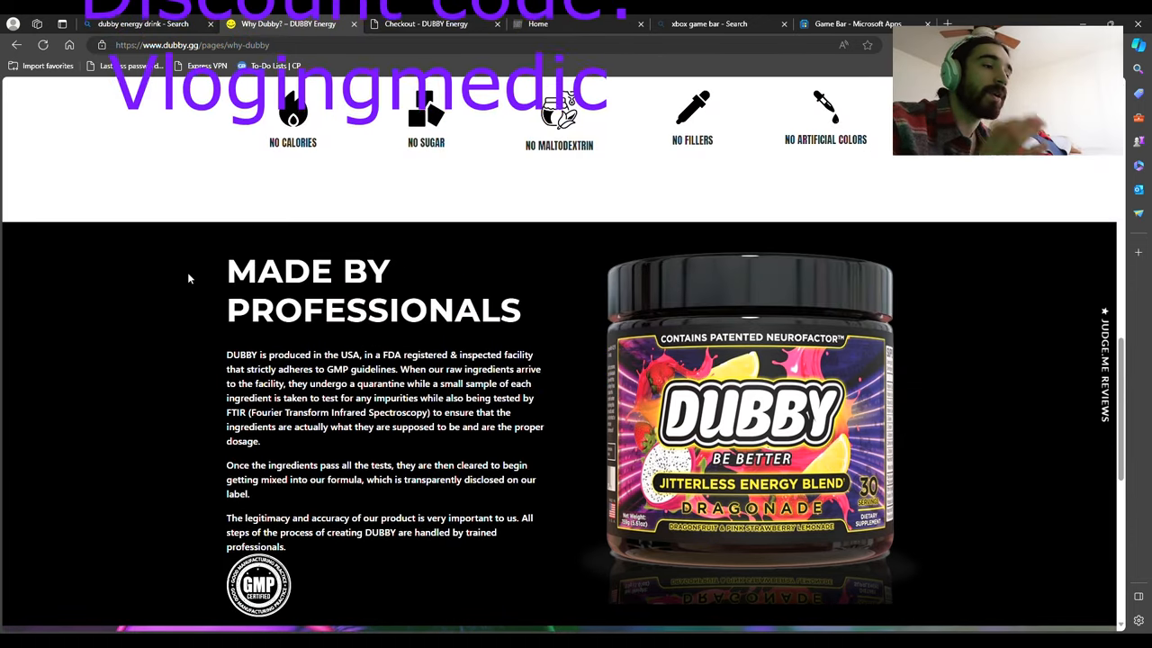
pyautogui.moveTo(626, 299)
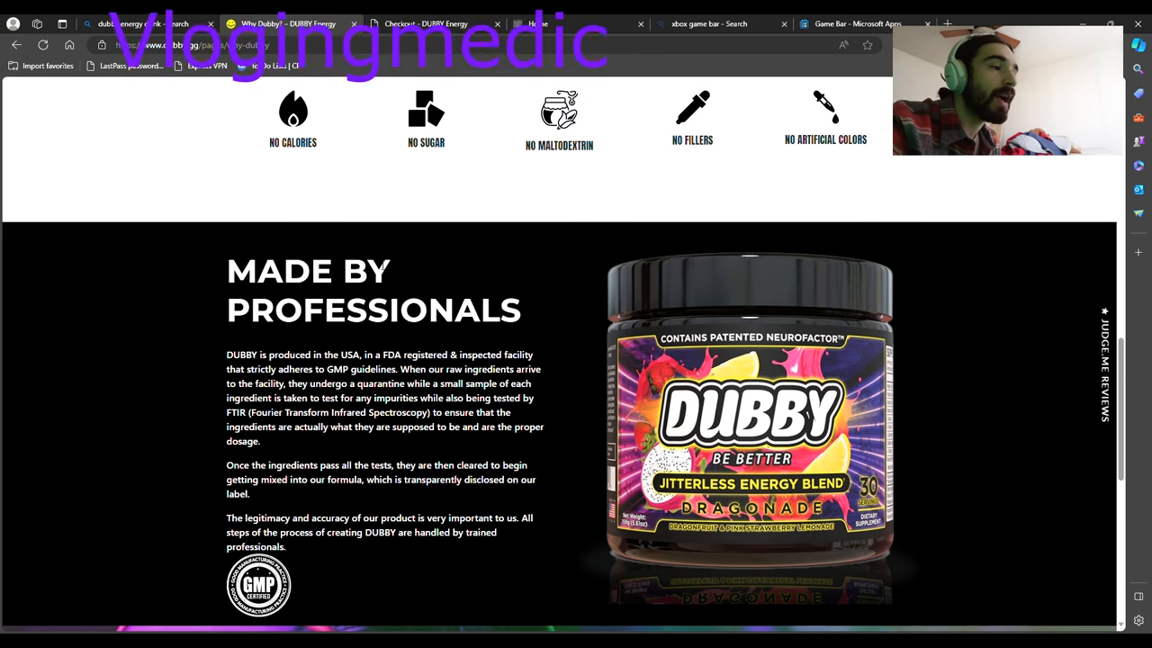
pyautogui.scroll(3)
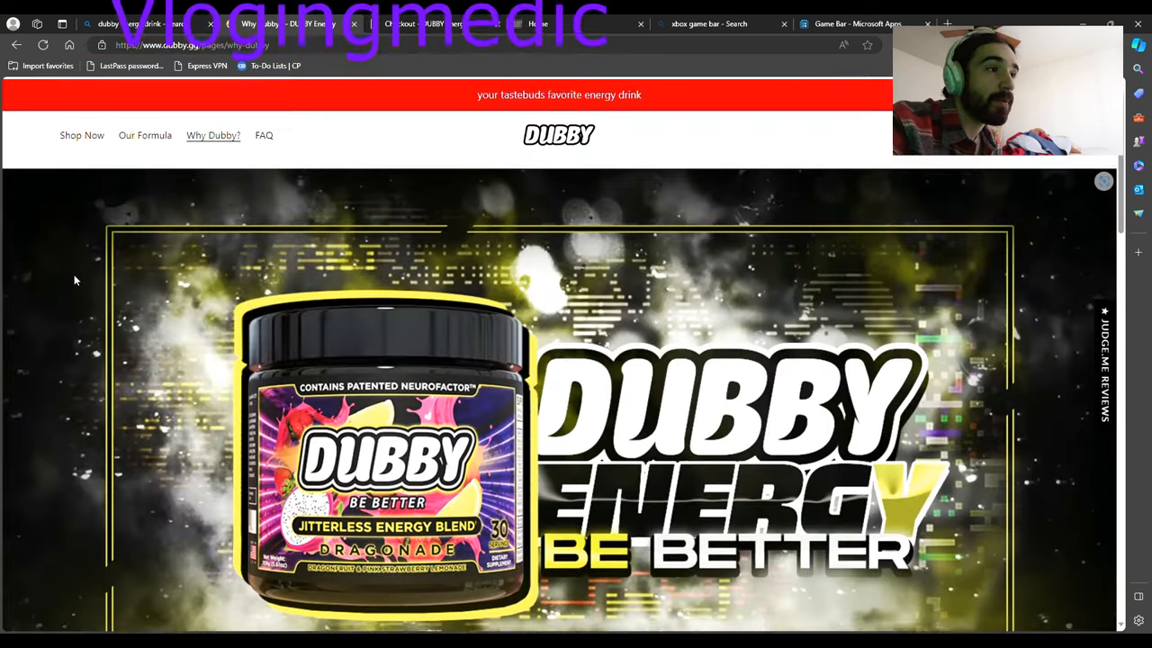
pyautogui.click(144, 135)
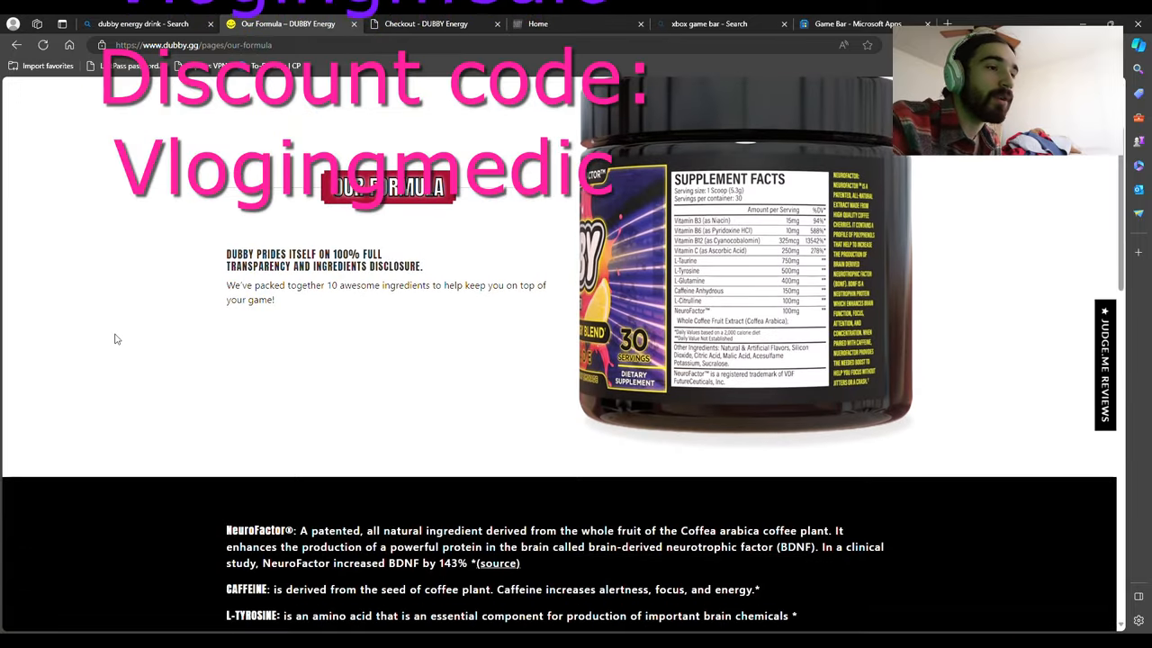
pyautogui.scroll(-3)
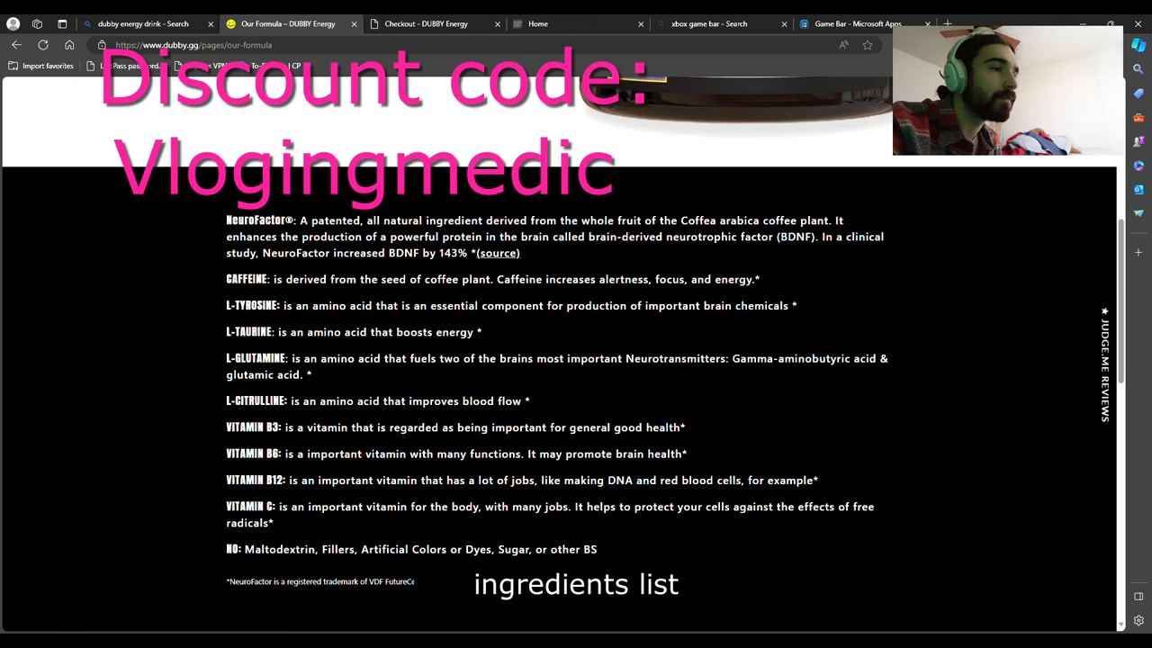
pyautogui.scroll(-3)
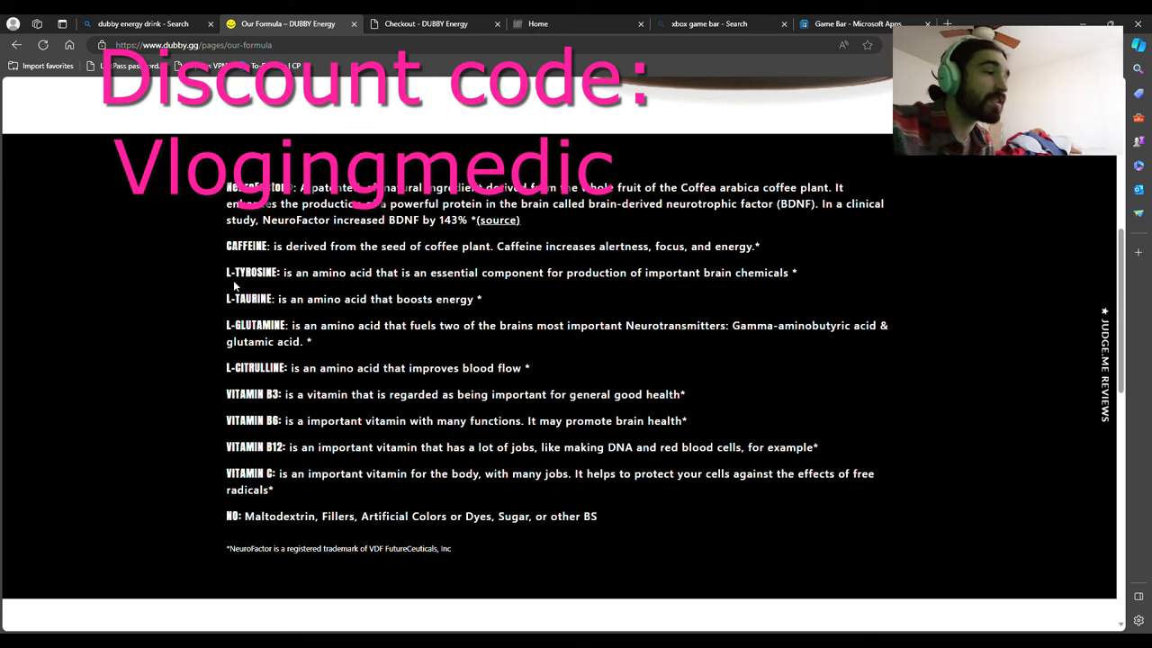
pyautogui.moveTo(723, 285)
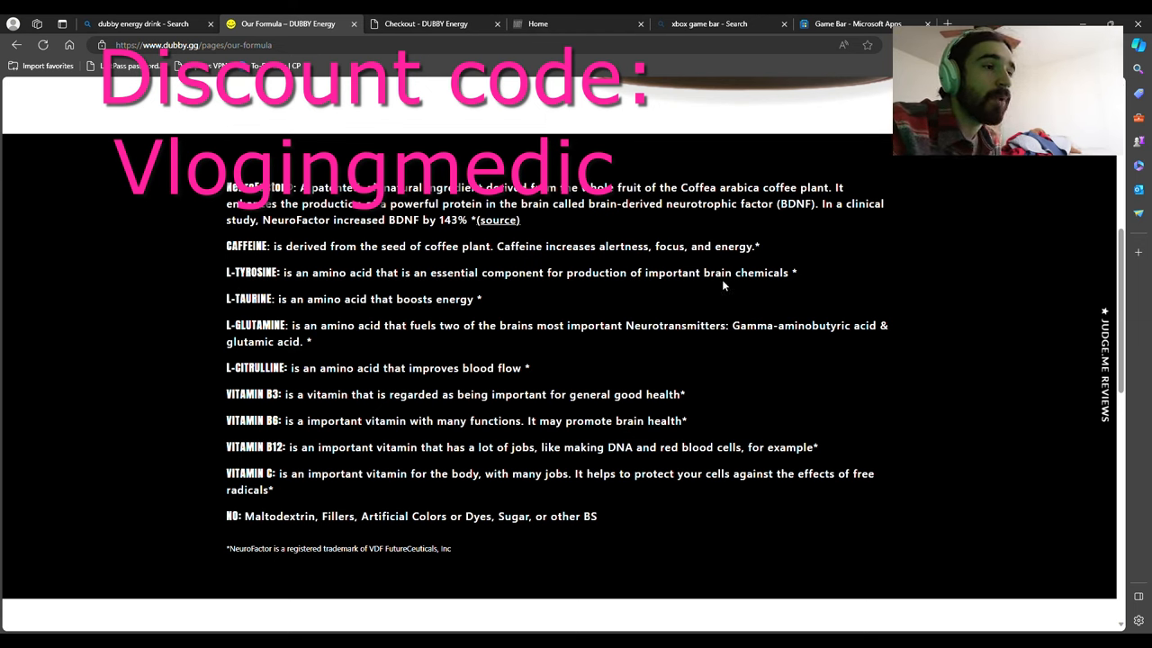
pyautogui.moveTo(171, 309)
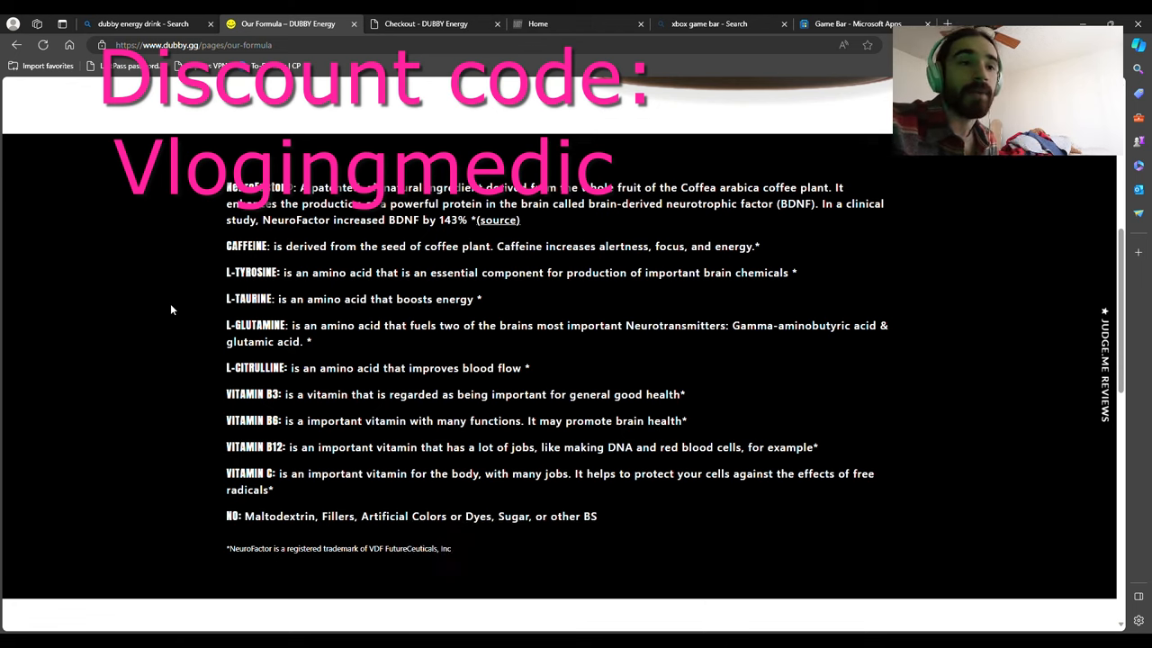
pyautogui.scroll(3)
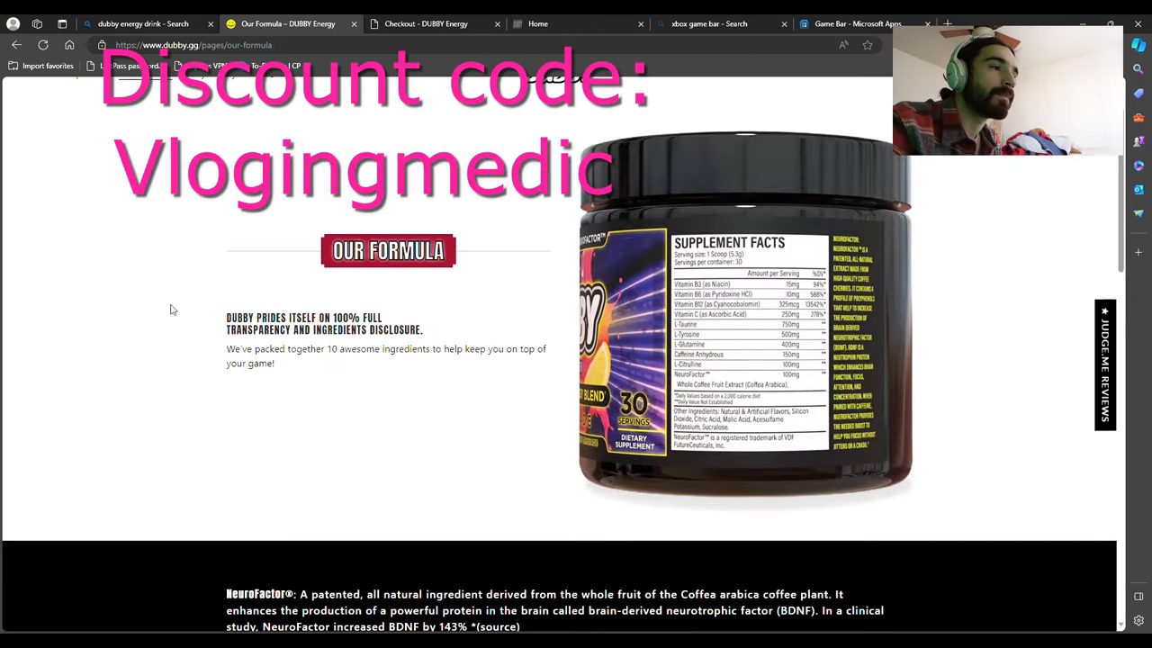
pyautogui.scroll(-3)
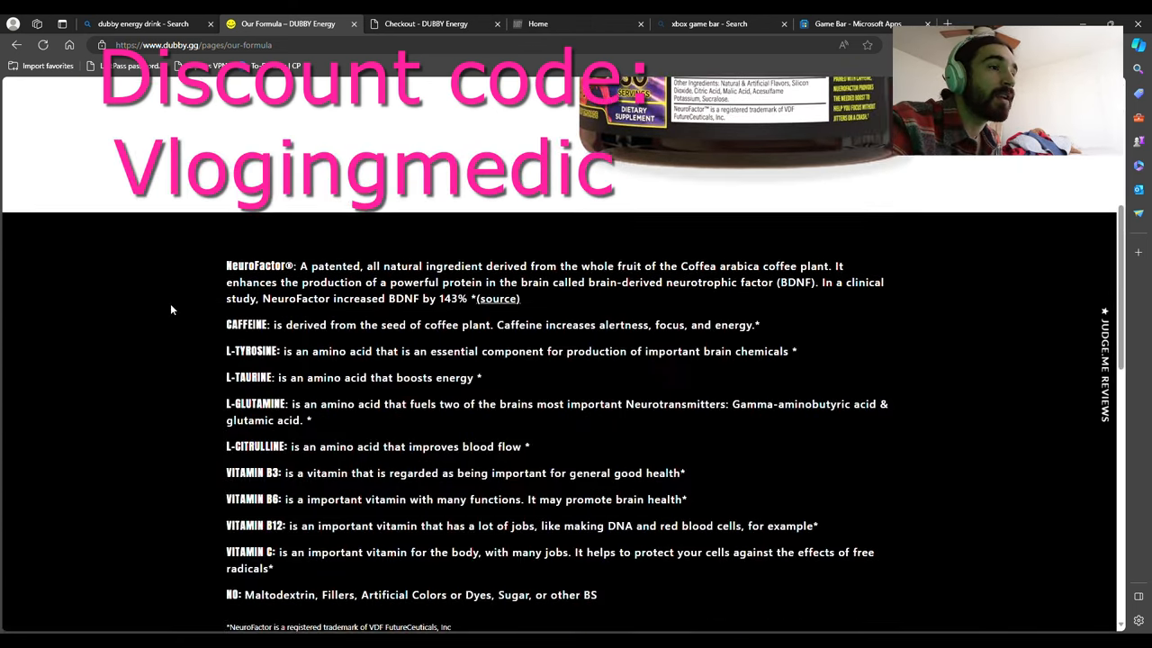
pyautogui.scroll(3)
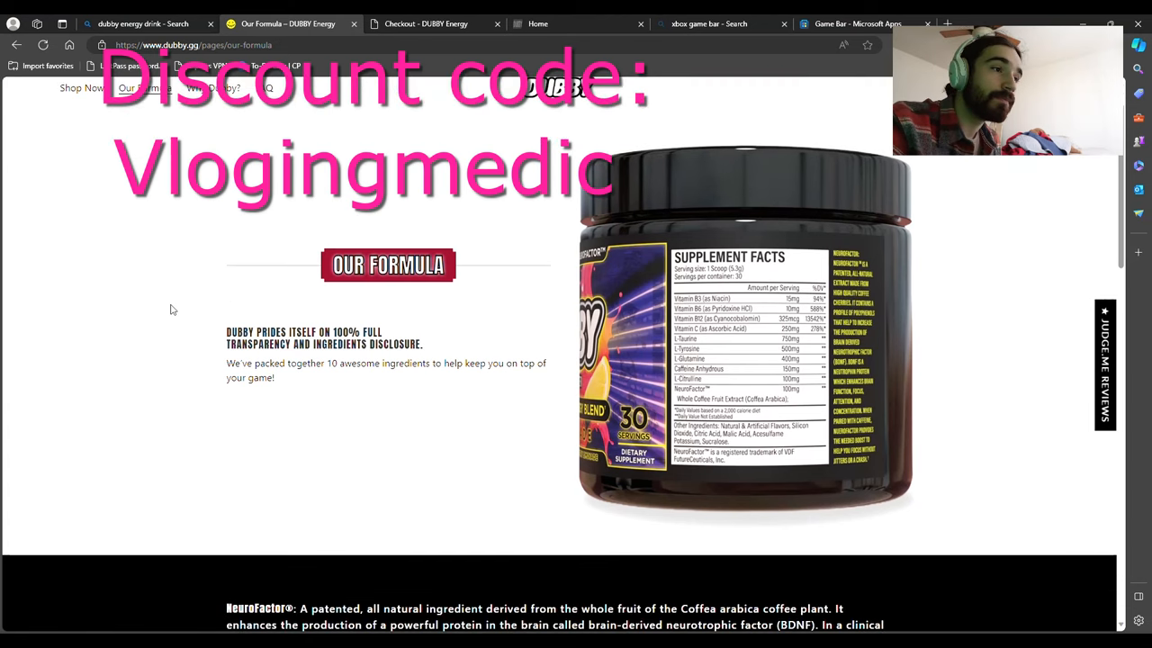
pyautogui.scroll(-3)
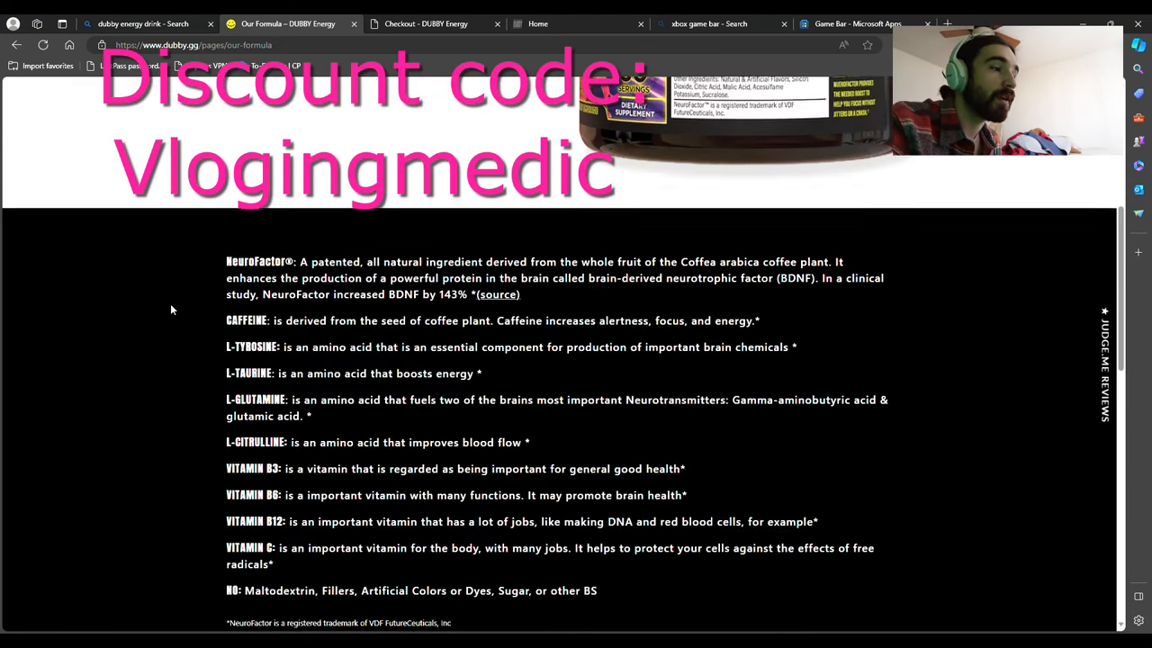
pyautogui.scroll(-3)
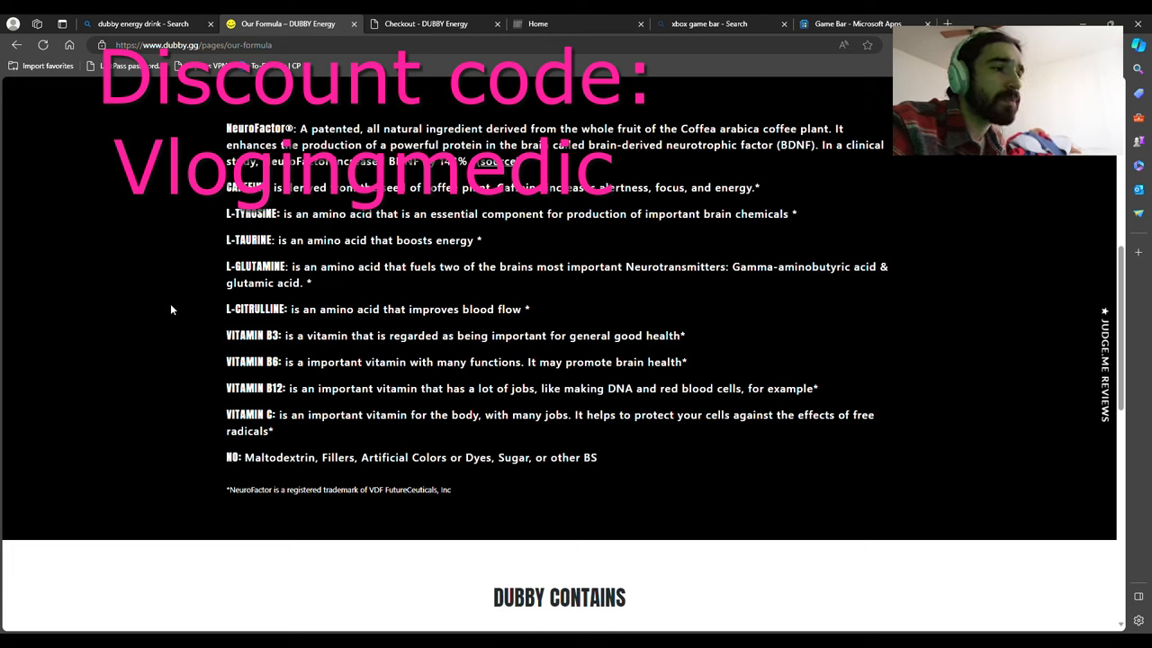
pyautogui.moveTo(212, 321)
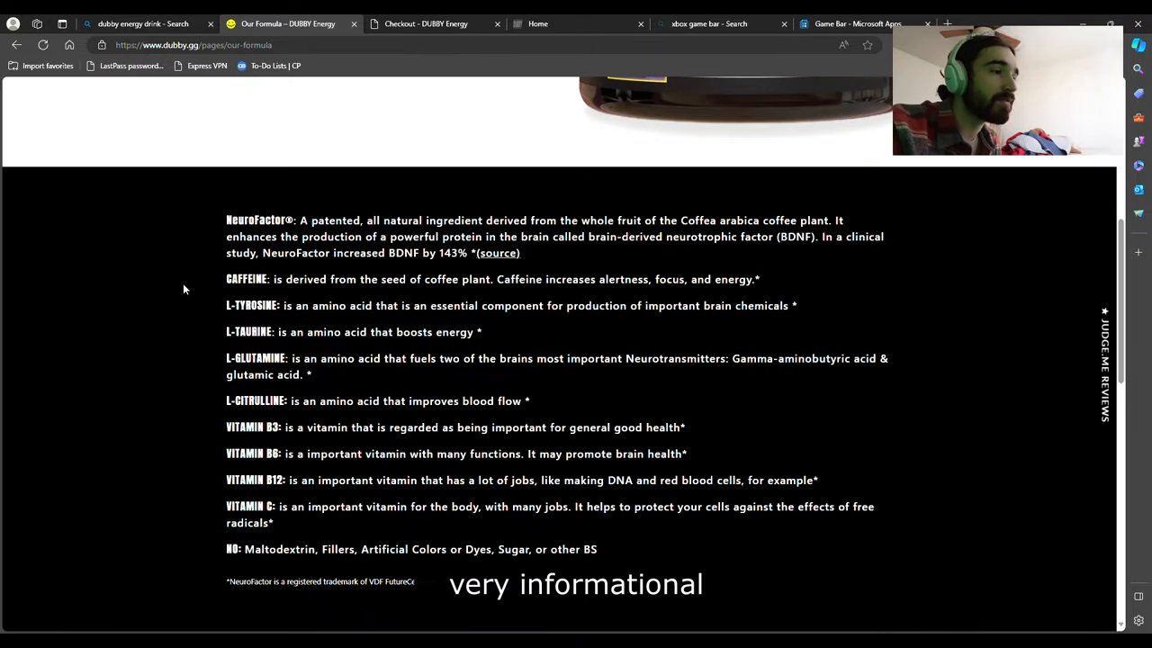
pyautogui.scroll(-3)
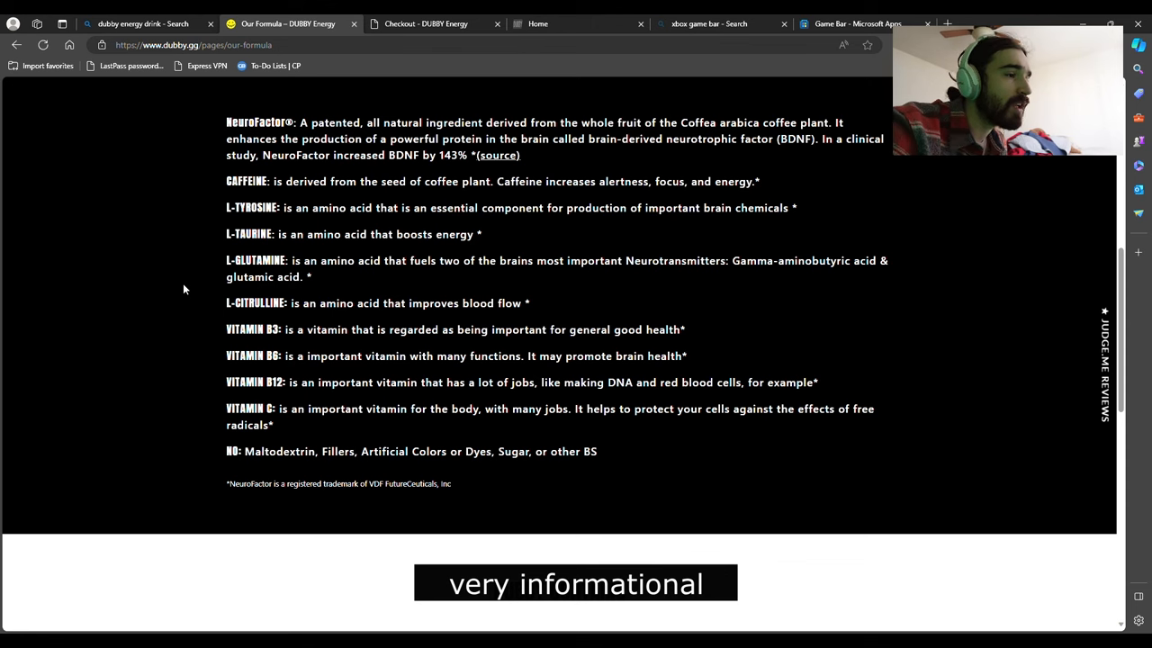
pyautogui.doubleClick(491, 303)
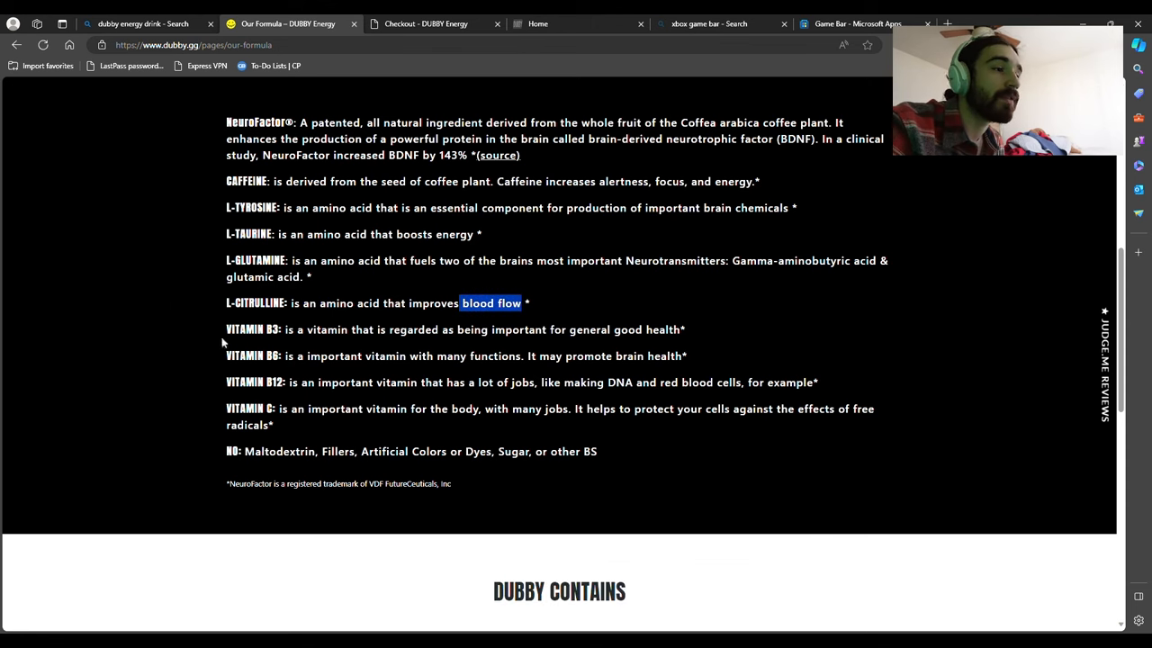
pyautogui.scroll(3)
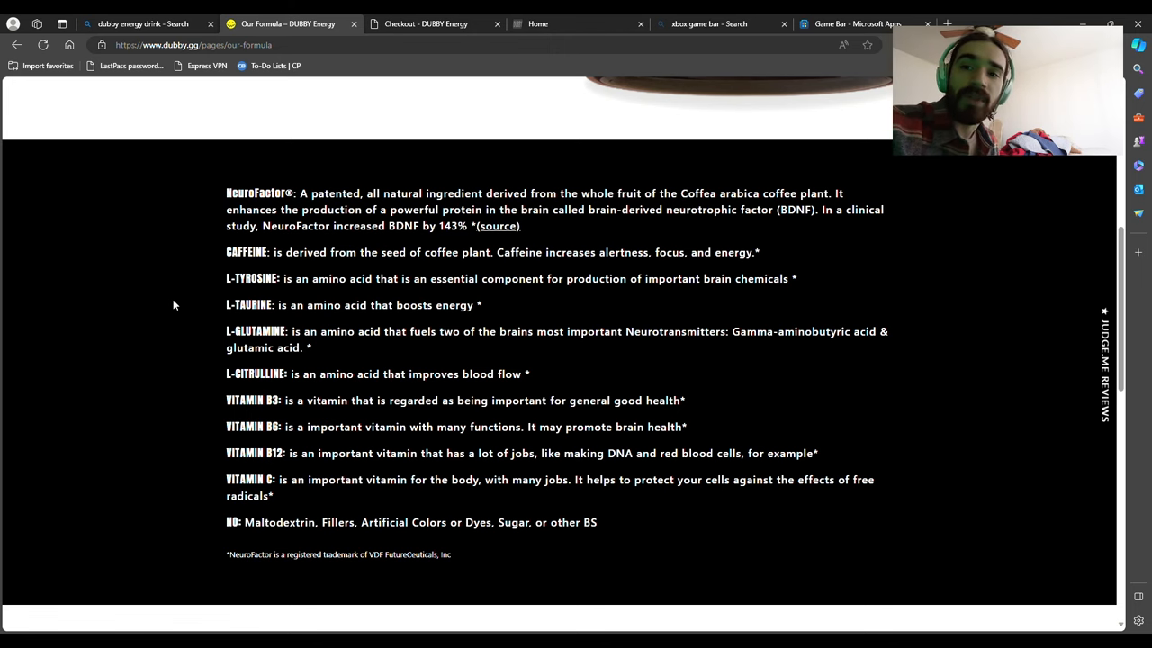
pyautogui.scroll(-3)
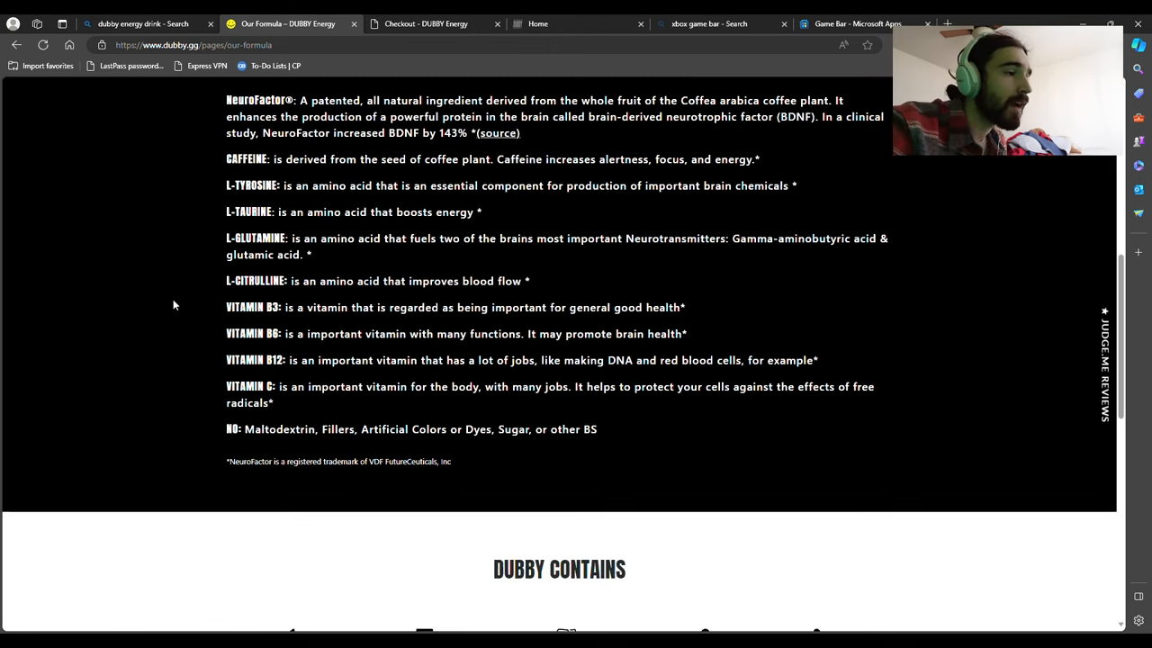
pyautogui.moveTo(636, 324)
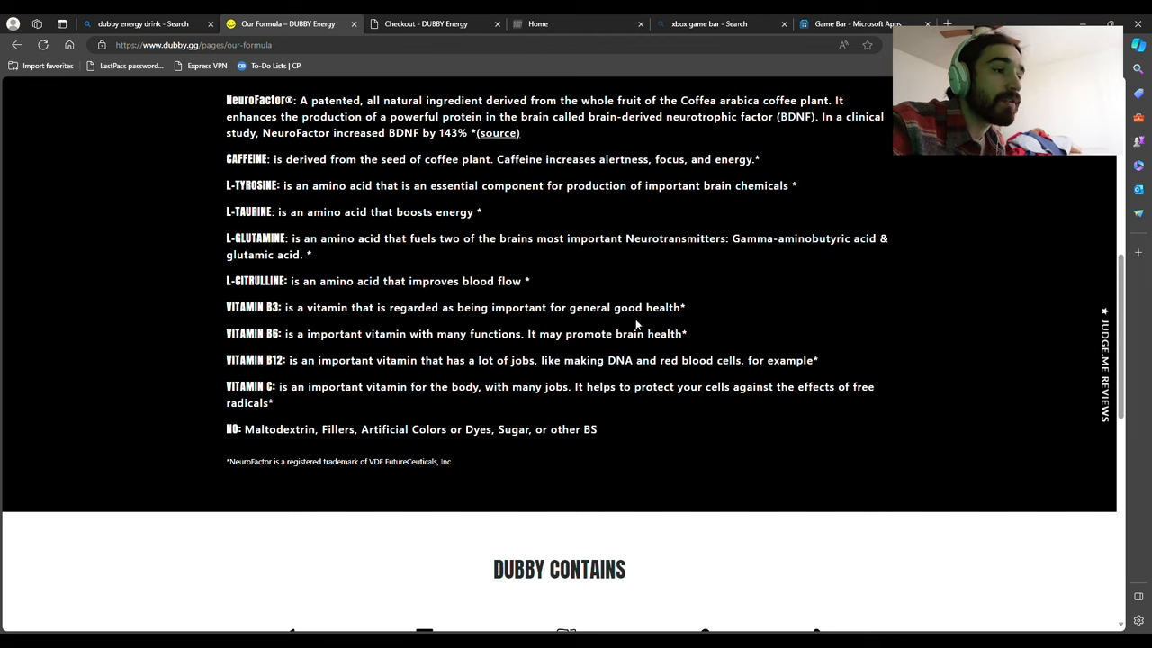
pyautogui.moveTo(143, 333)
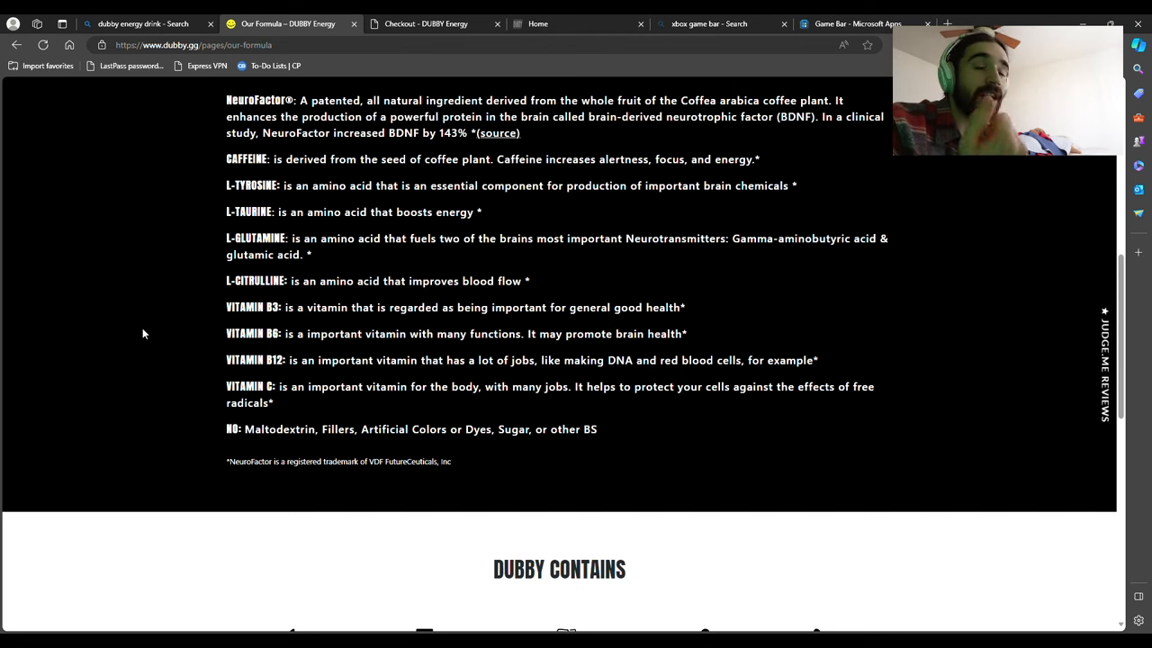
pyautogui.moveTo(571, 351)
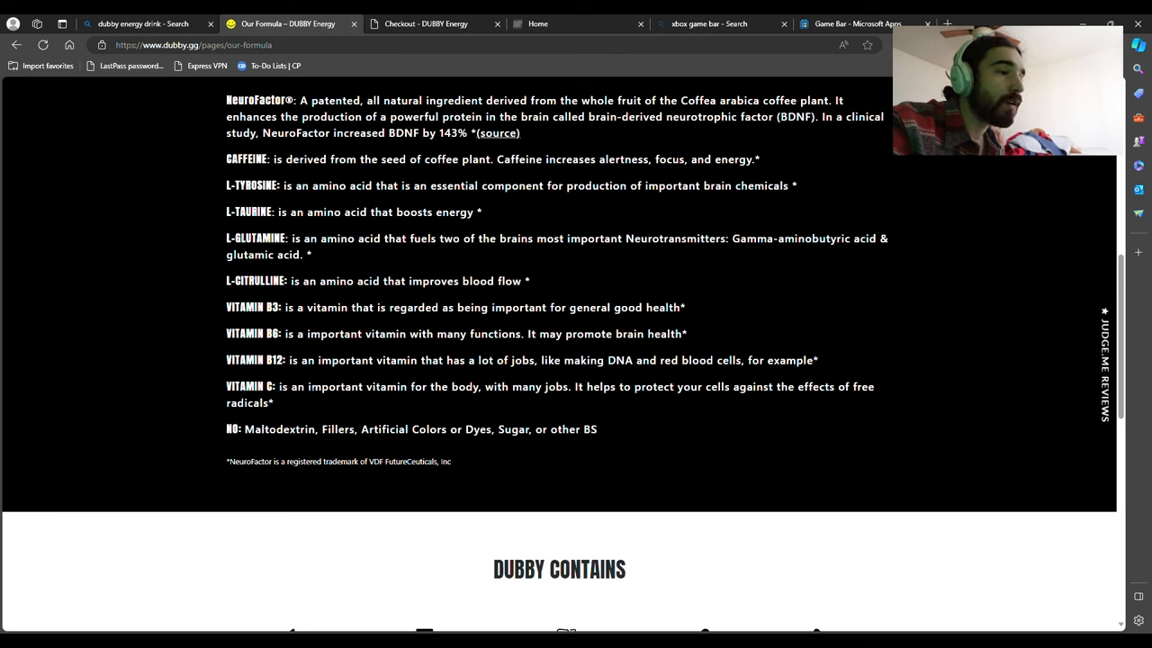
pyautogui.moveTo(504, 377)
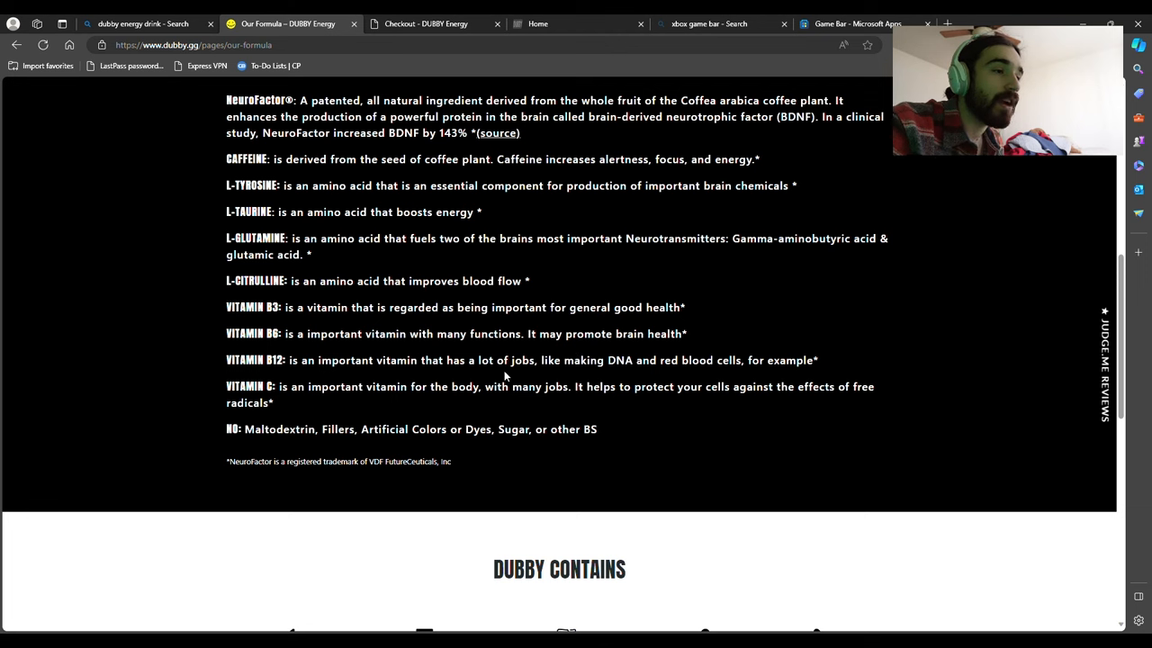
pyautogui.moveTo(648, 375)
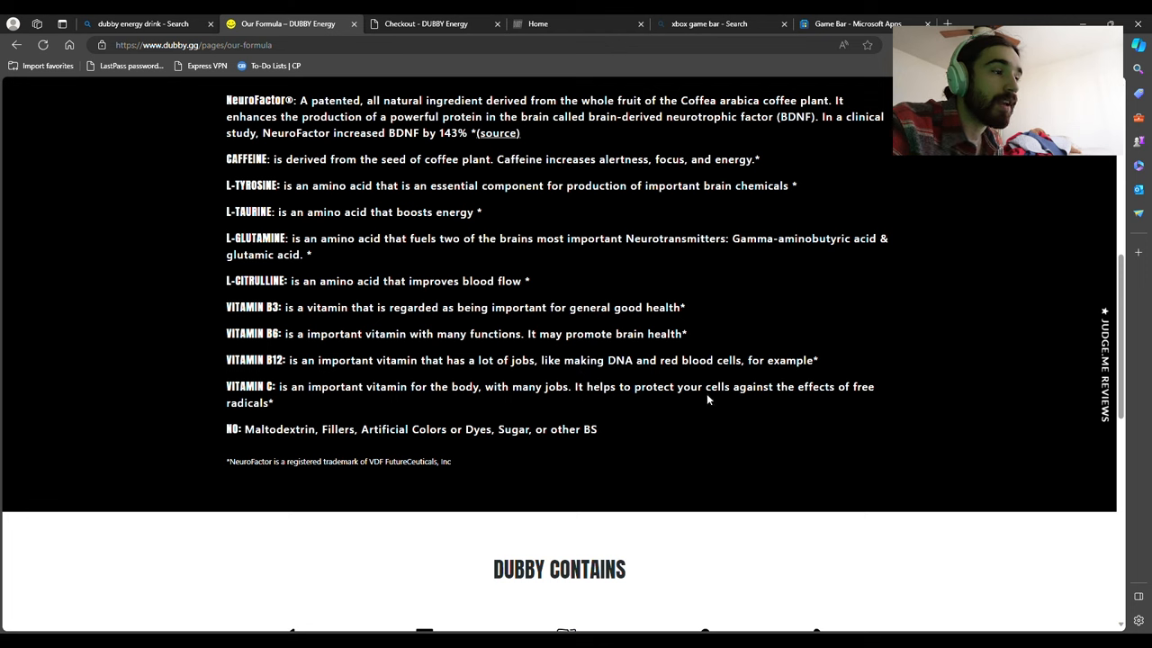
# Step: Browse the formula page, then check out the Starter Sampler Pack at $16.65
pyautogui.scroll(-3)
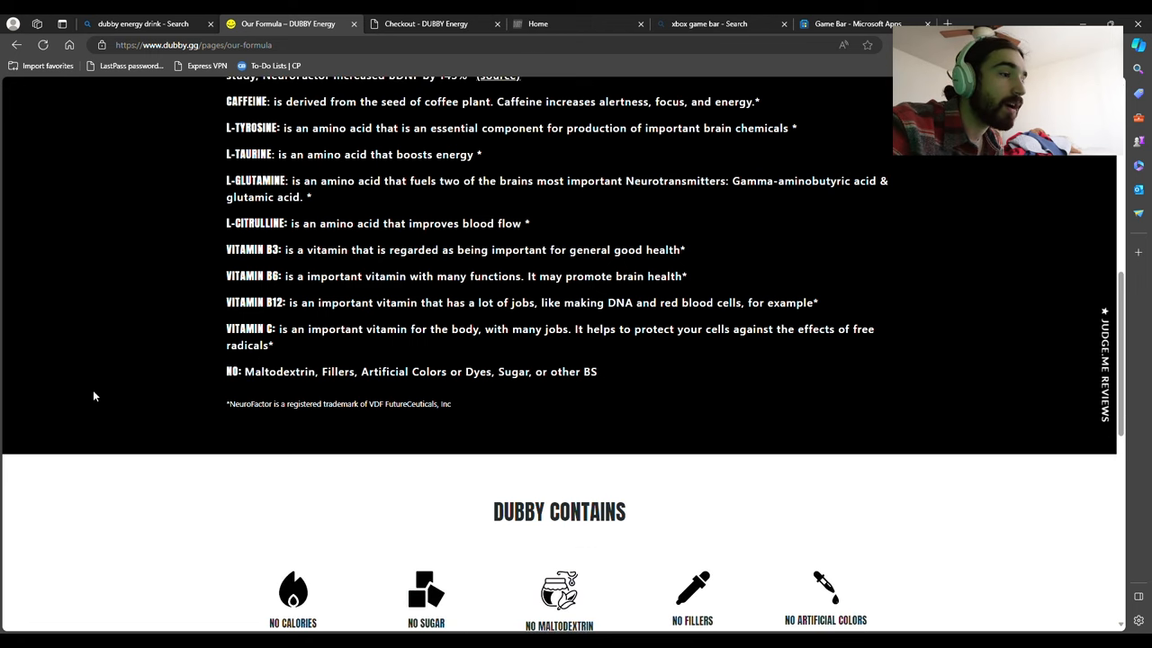
pyautogui.scroll(-3)
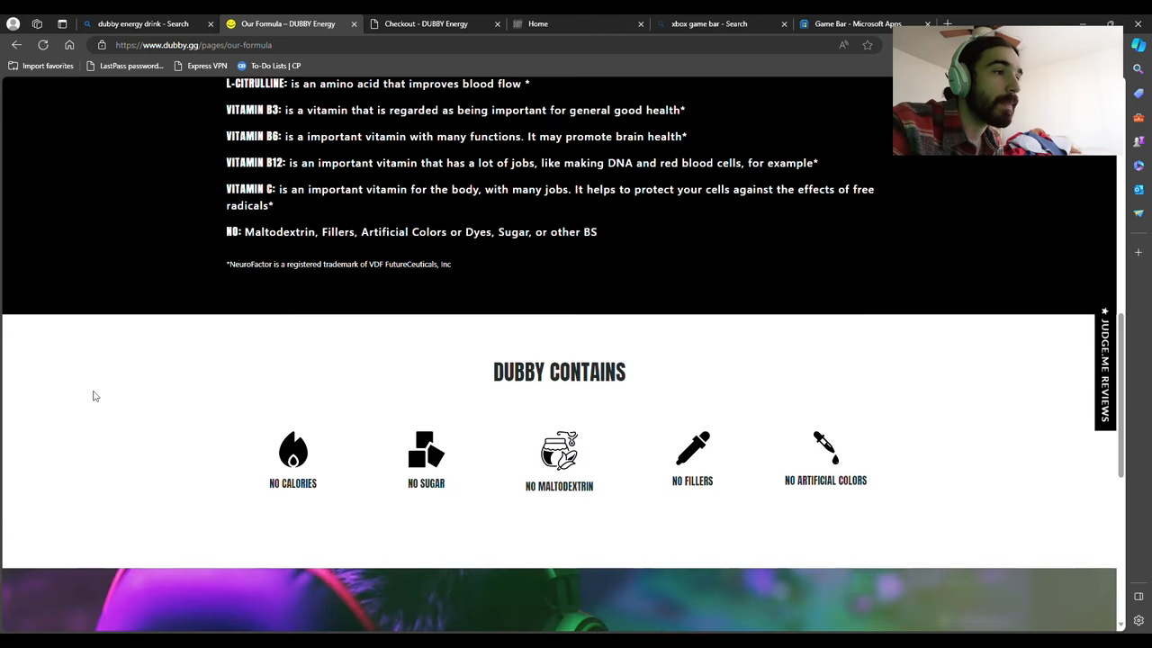
pyautogui.scroll(-3)
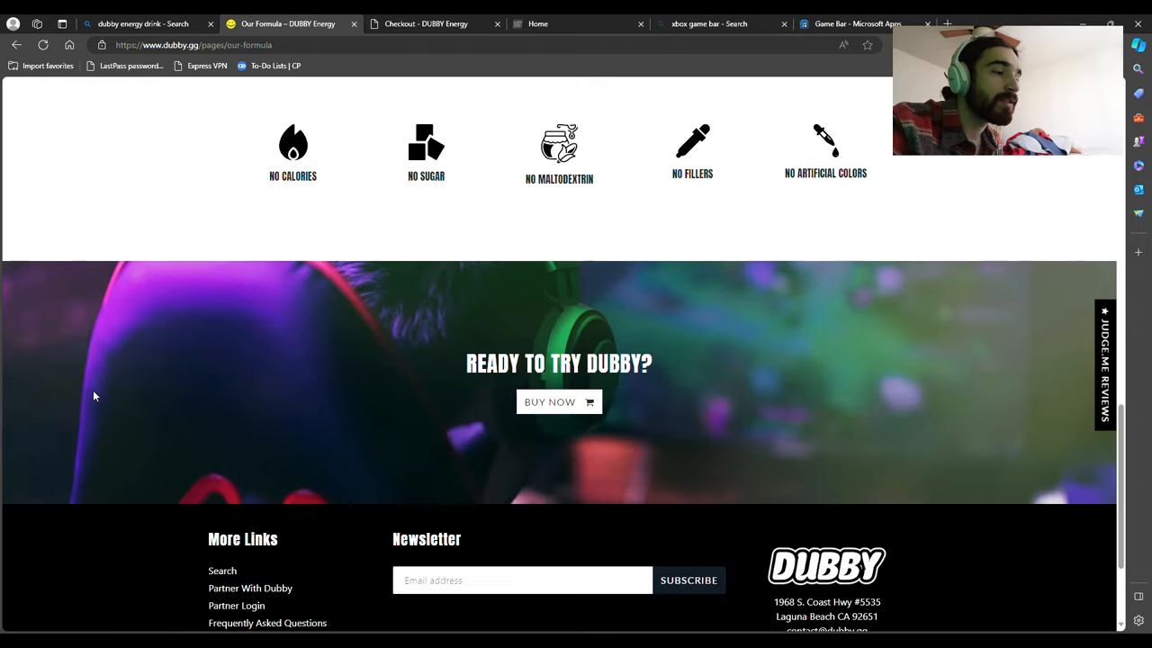
pyautogui.scroll(3)
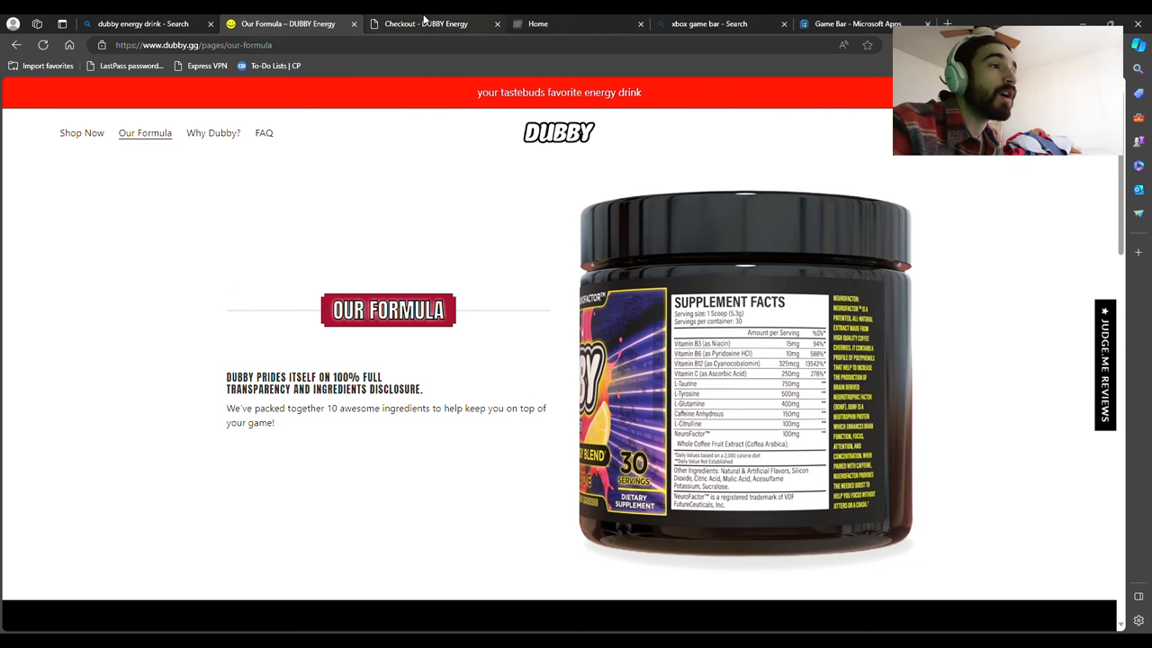
pyautogui.moveTo(365, 121)
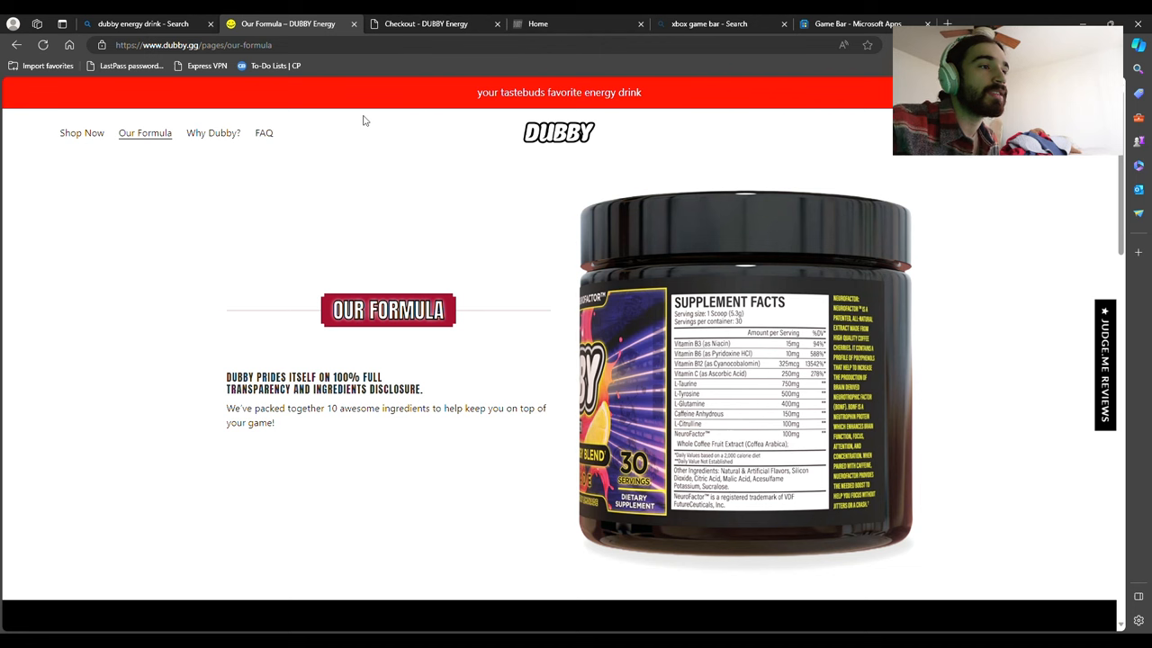
pyautogui.moveTo(746, 63)
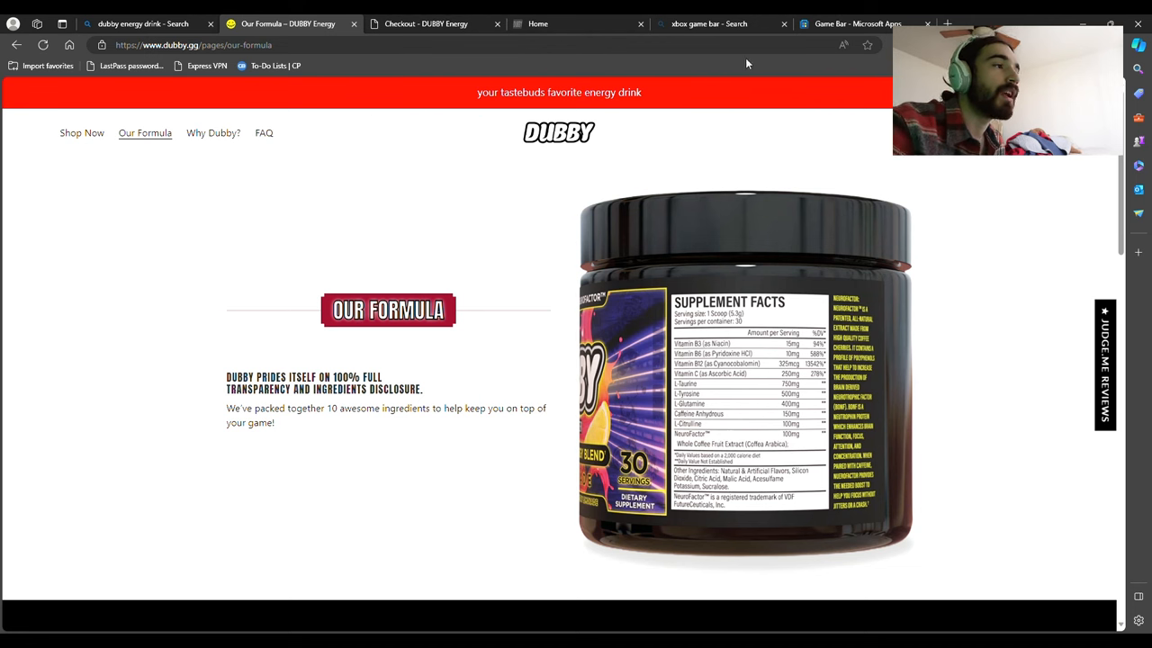
pyautogui.moveTo(1048, 193)
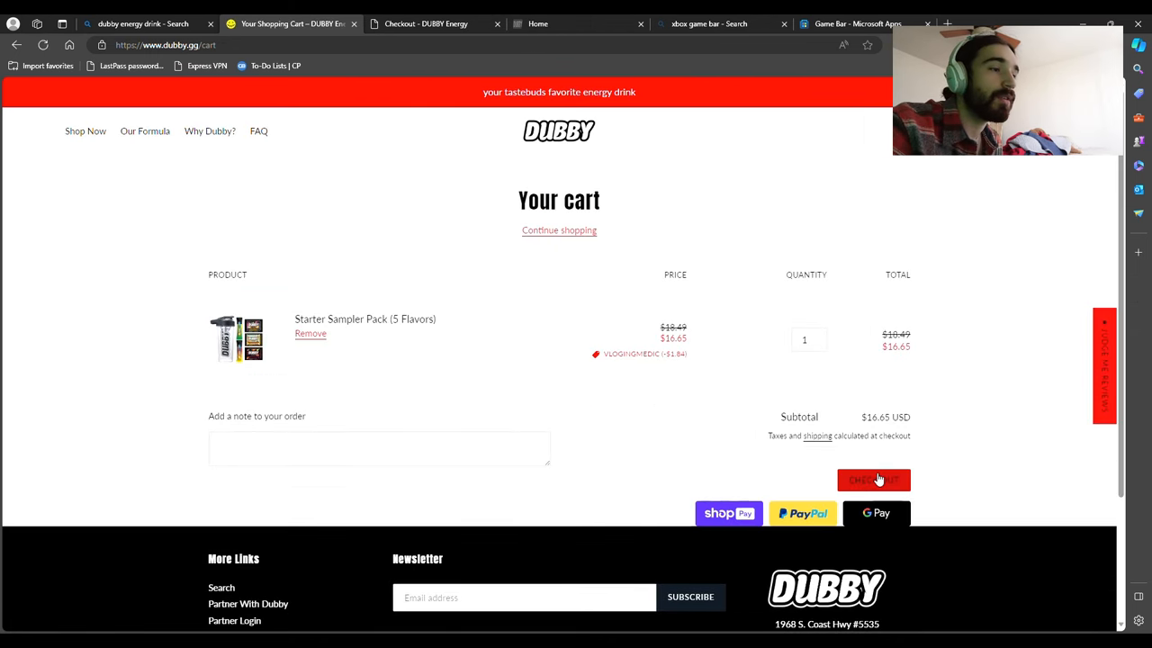
pyautogui.click(874, 480)
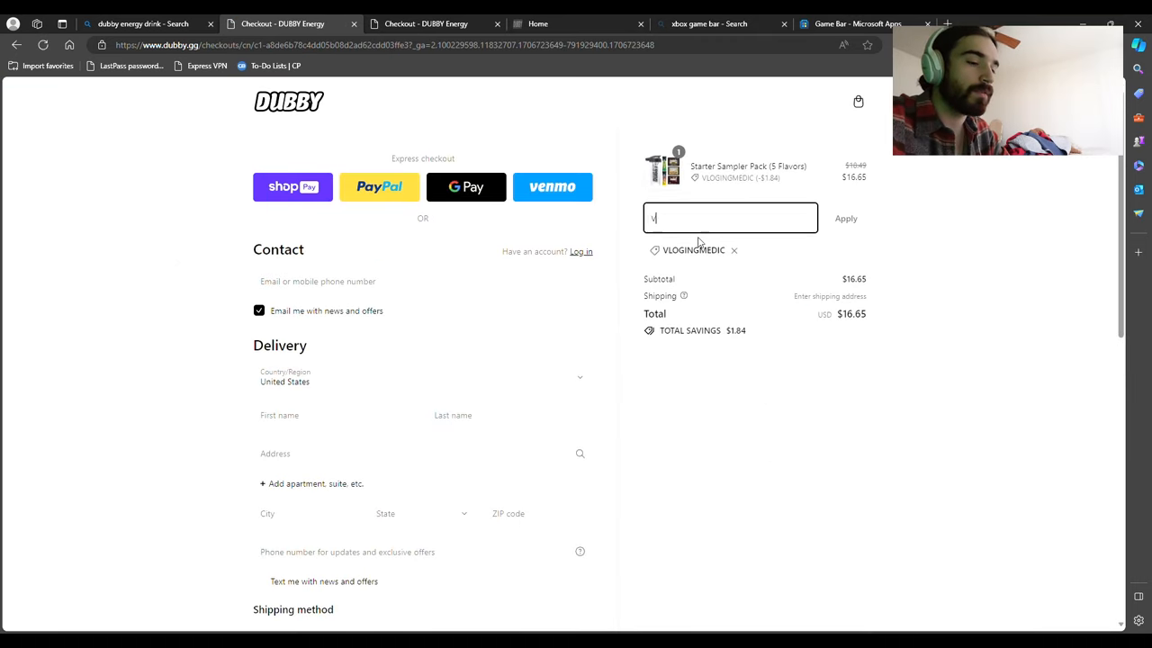
# Step: Apply discount code 'Vlogingmedic' at checkout, keeping the $16.65 total
pyautogui.write('Vlogingmedic')
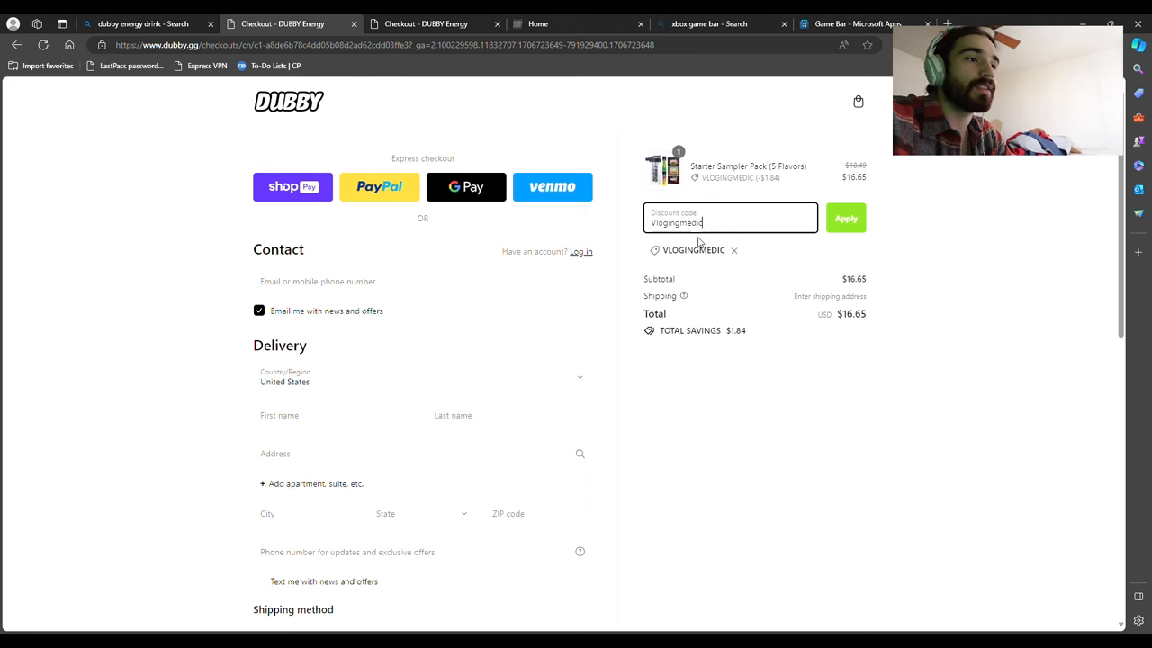
pyautogui.click(845, 218)
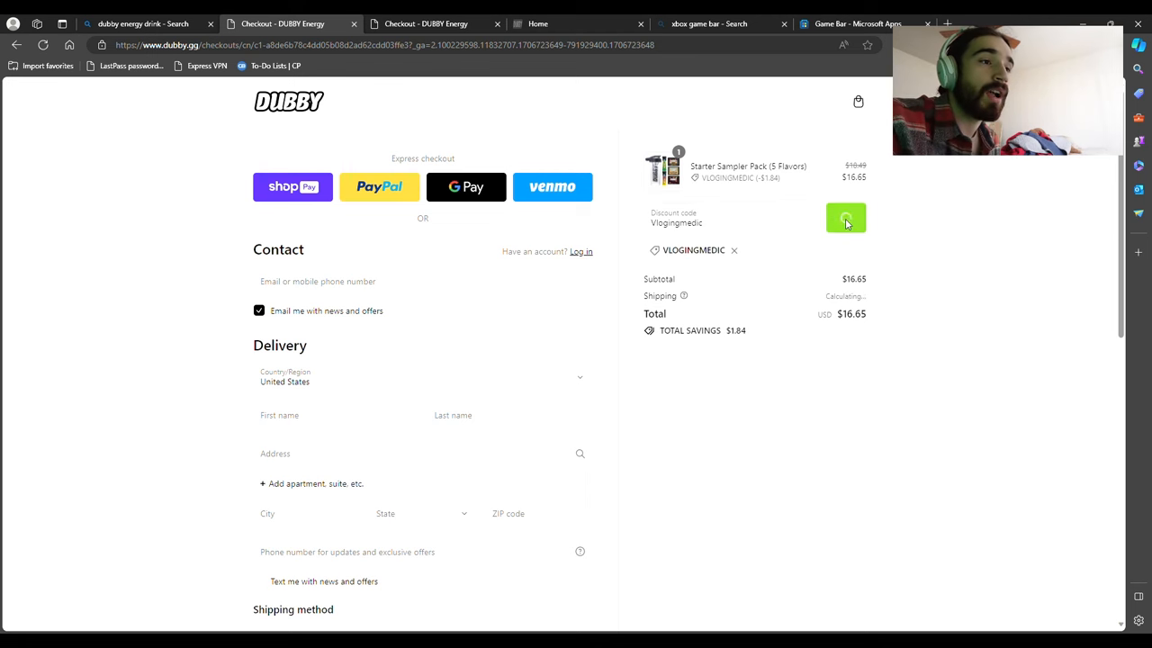
pyautogui.click(846, 218)
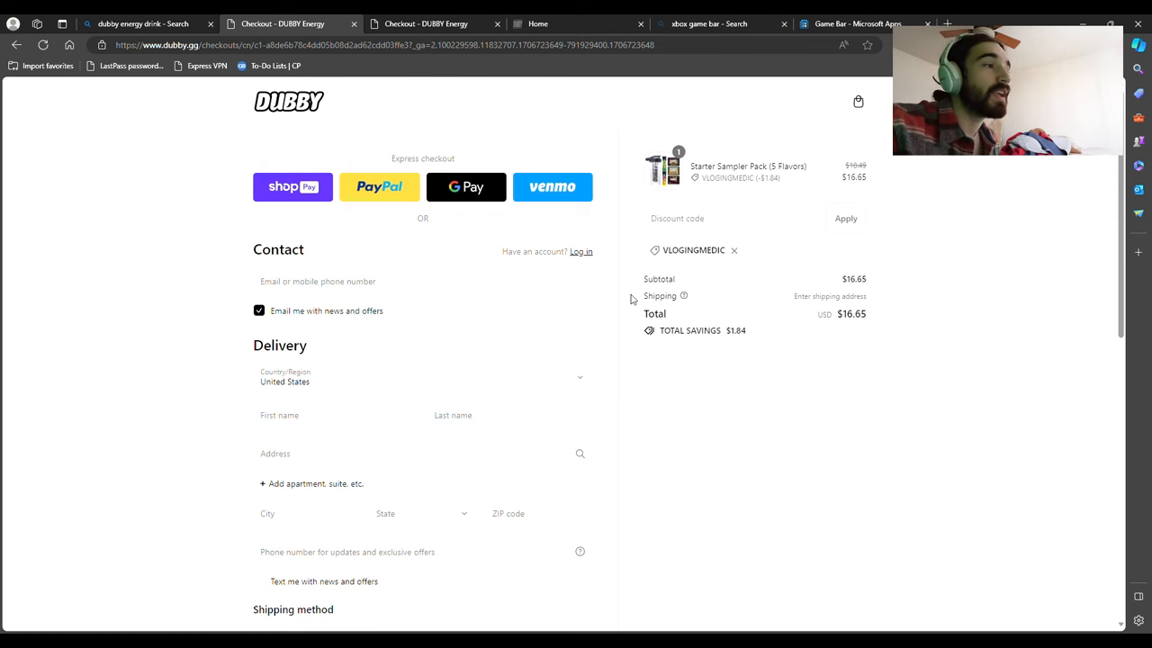
pyautogui.moveTo(200, 291)
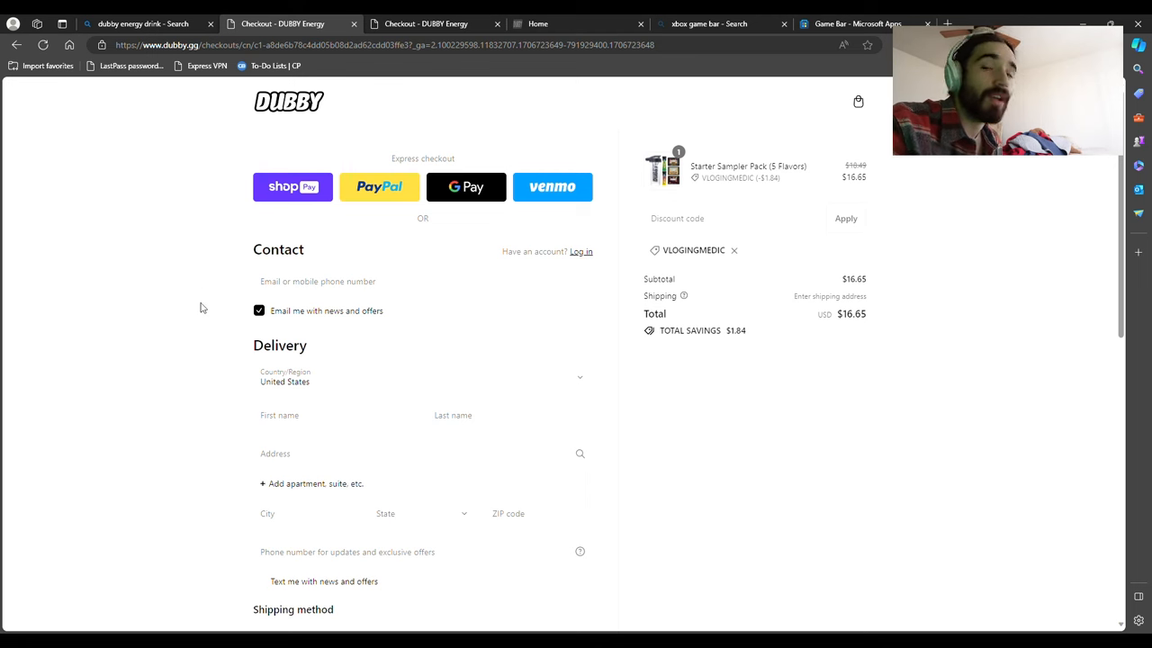
pyautogui.moveTo(171, 125)
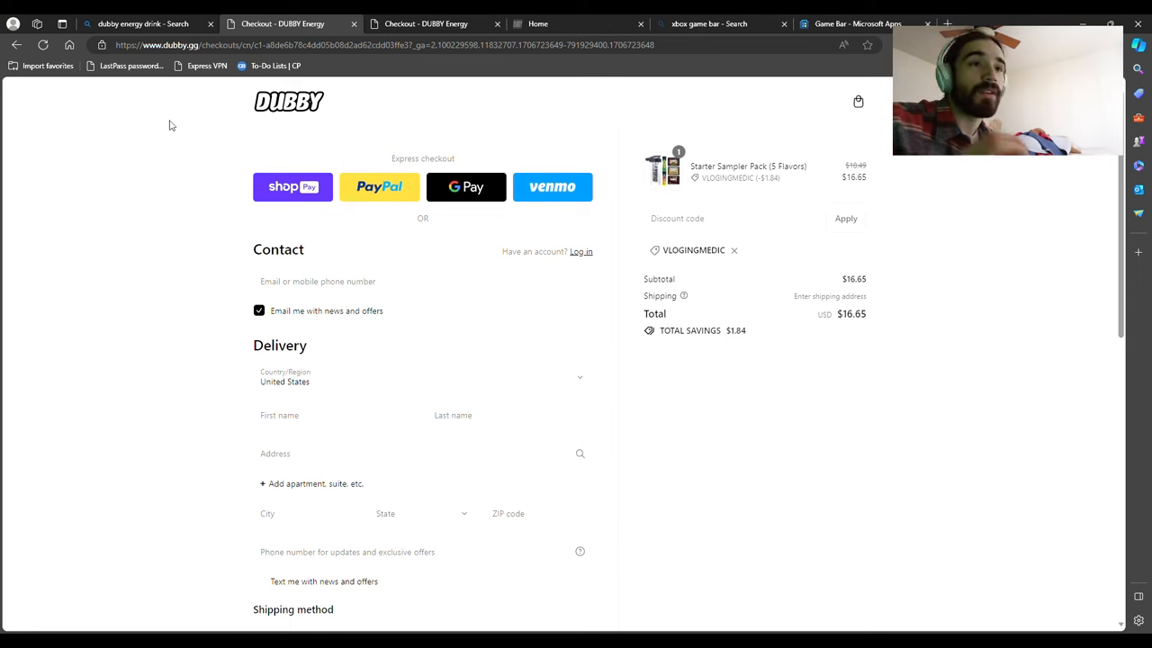